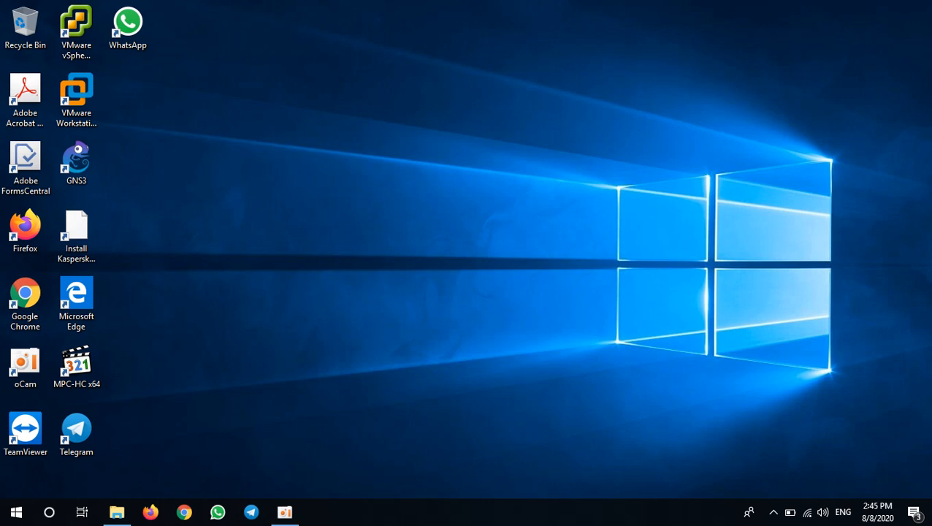
{"action": "mouse_move", "coordinate": [511, 482]}
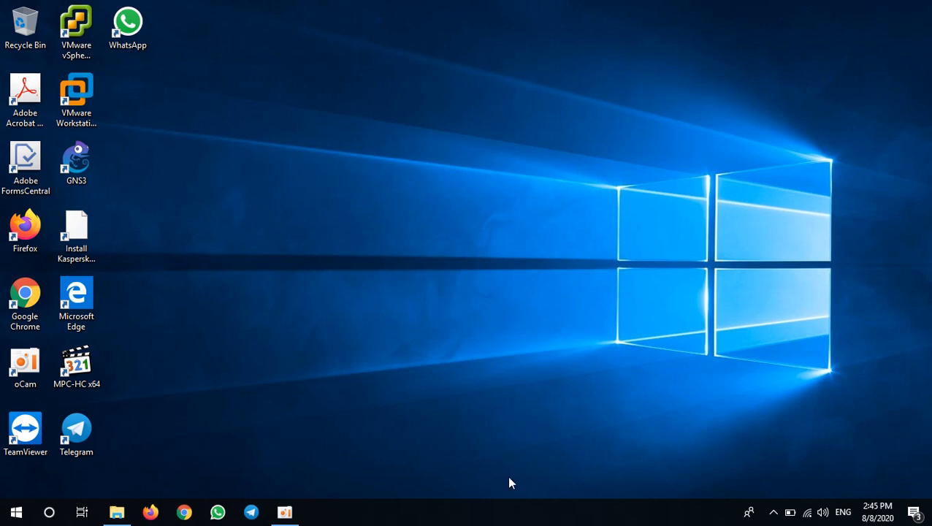
{"action": "mouse_move", "coordinate": [776, 496]}
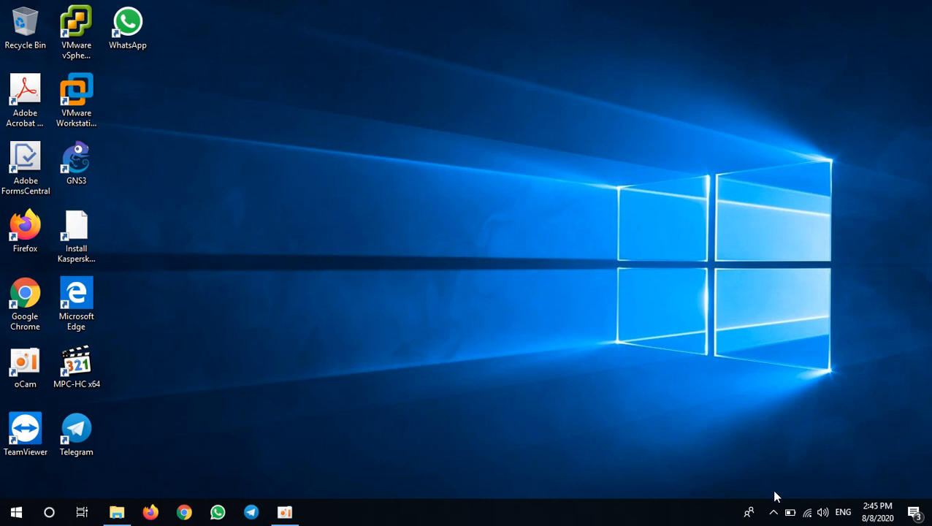
{"action": "mouse_move", "coordinate": [720, 475]}
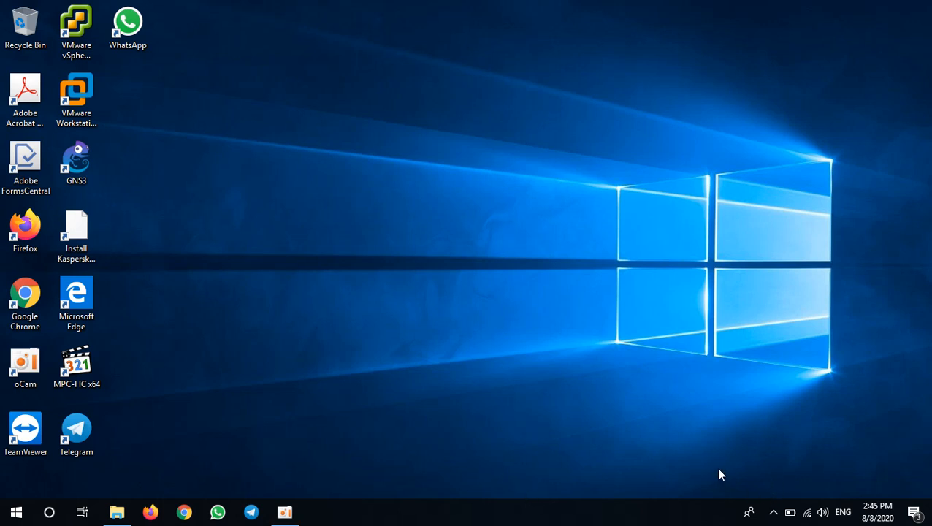
{"action": "mouse_move", "coordinate": [755, 469]}
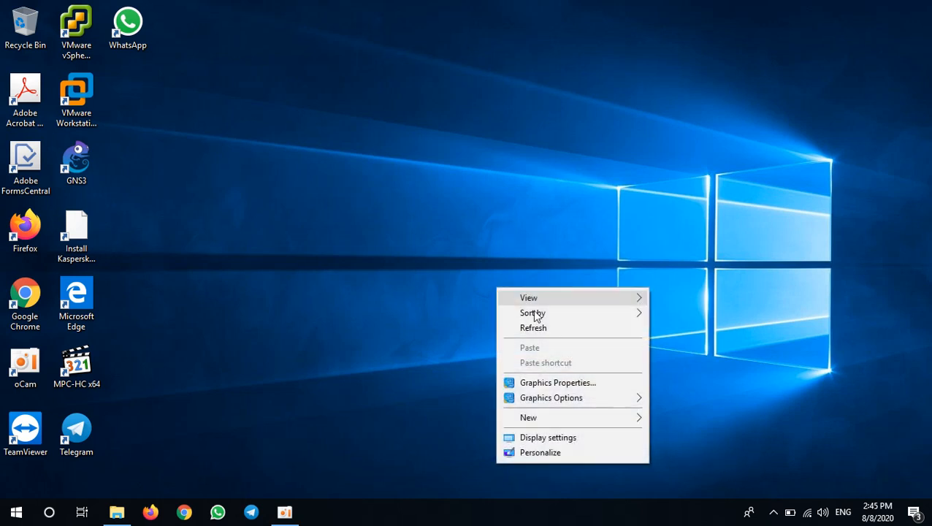
- Rename the Ethernet connection to 'Ethernet Cable', leaving Wi-Fi and VMnet adapters unchanged
{"action": "left_click", "coordinate": [543, 327]}
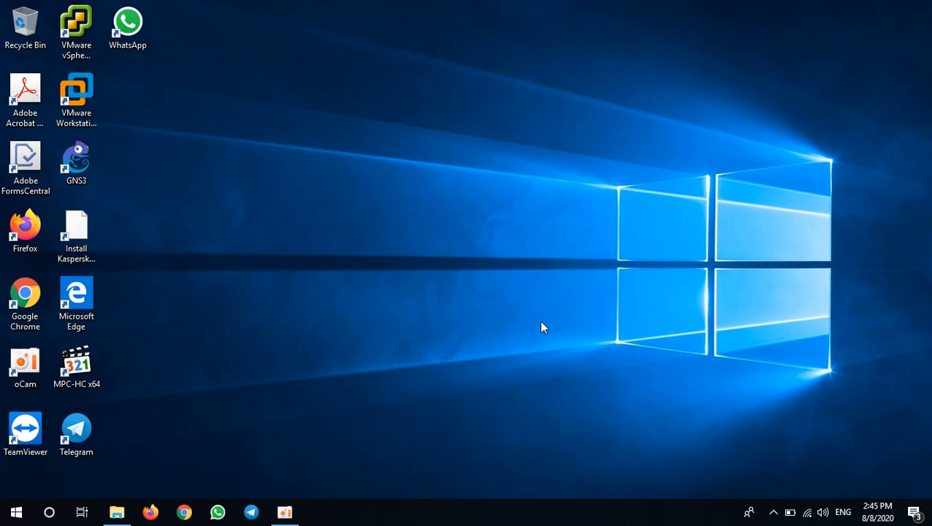
{"action": "mouse_move", "coordinate": [350, 491]}
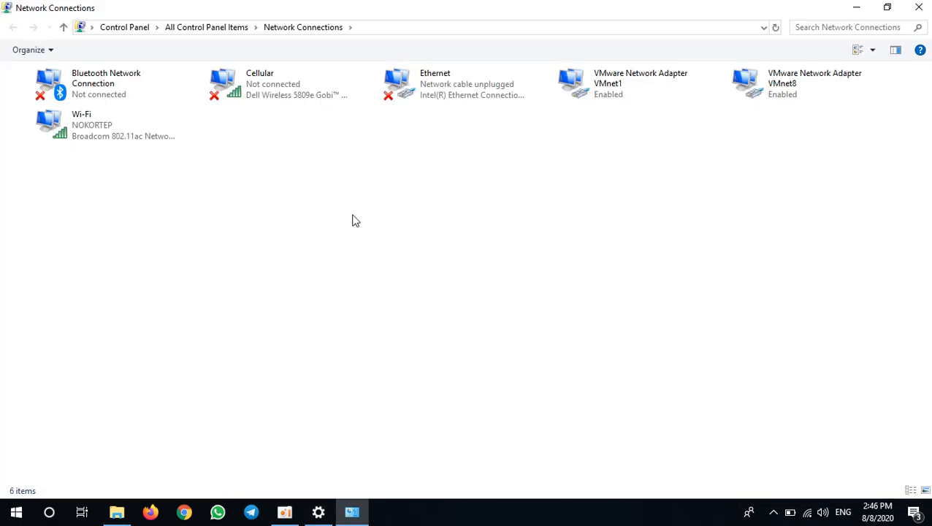
{"action": "mouse_move", "coordinate": [249, 184]}
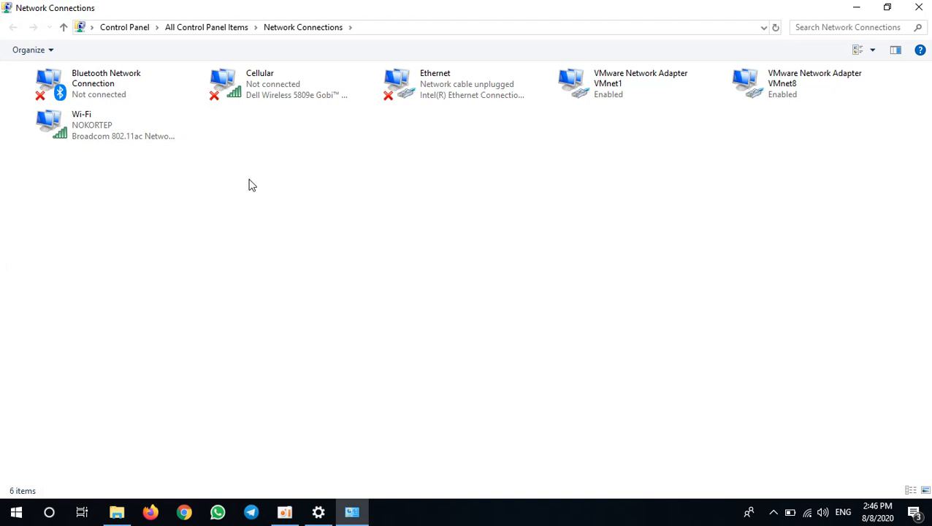
{"action": "left_click", "coordinate": [95, 124]}
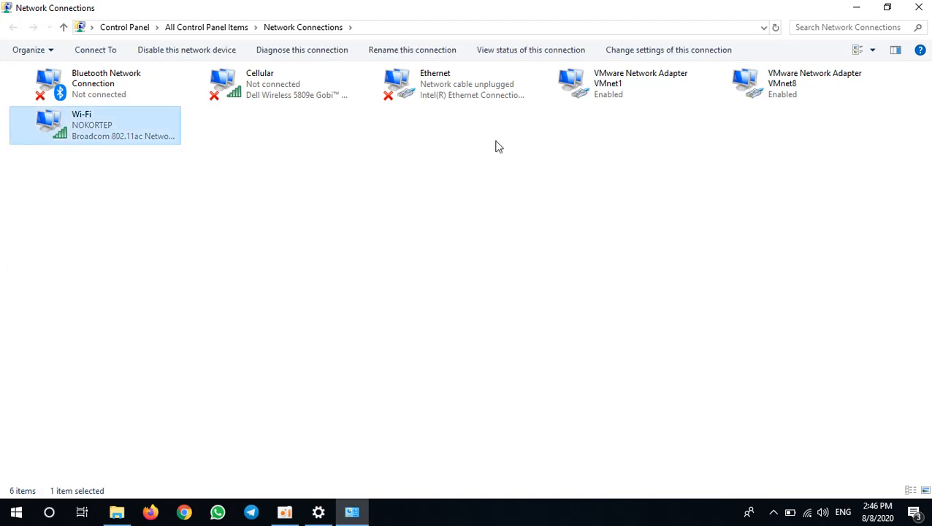
{"action": "right_click", "coordinate": [444, 84]}
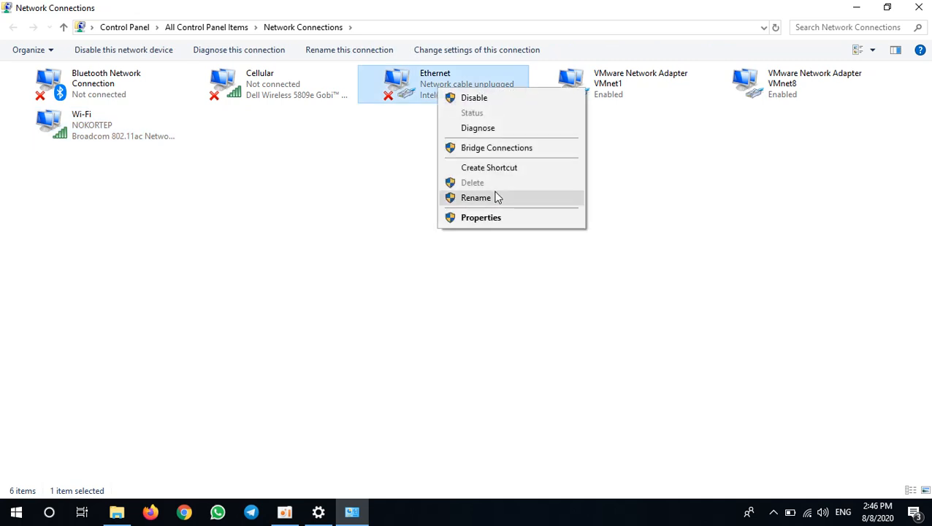
{"action": "left_click", "coordinate": [476, 197]}
{"action": "type", "text": "Ethernet Cabl"}
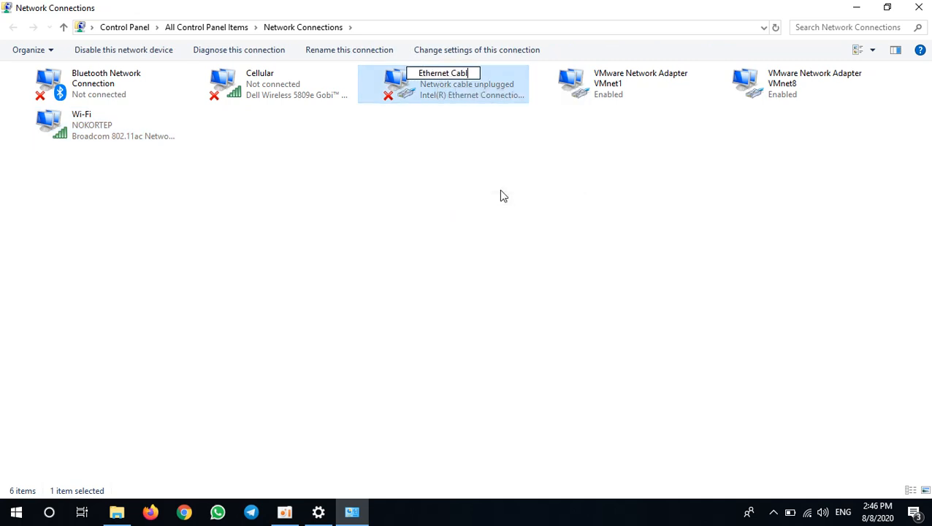
{"action": "key", "text": "Return"}
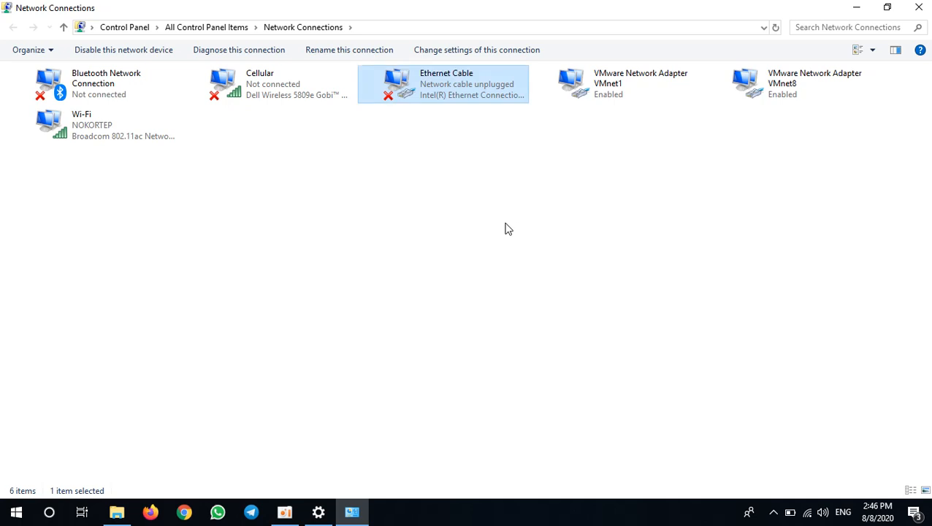
{"action": "mouse_move", "coordinate": [526, 205]}
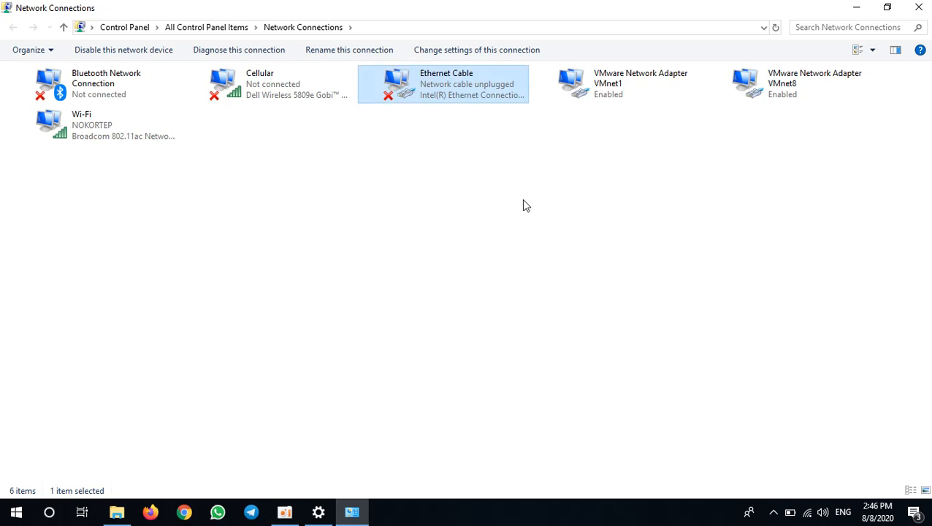
{"action": "left_click", "coordinate": [616, 83]}
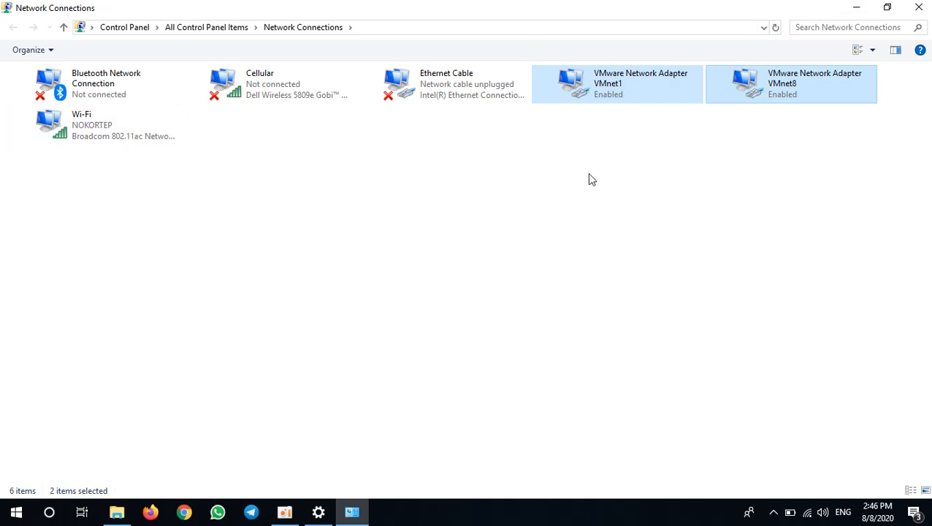
{"action": "mouse_move", "coordinate": [902, 40]}
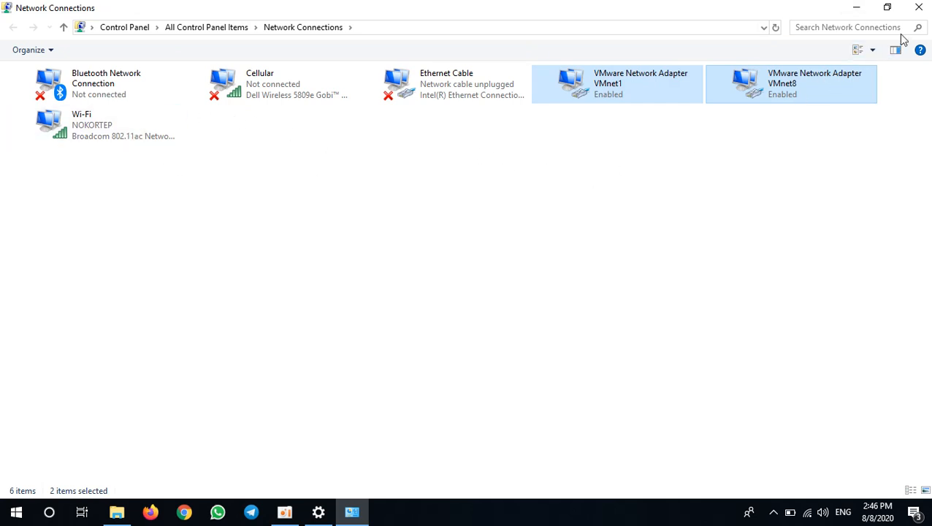
{"action": "mouse_move", "coordinate": [430, 424]}
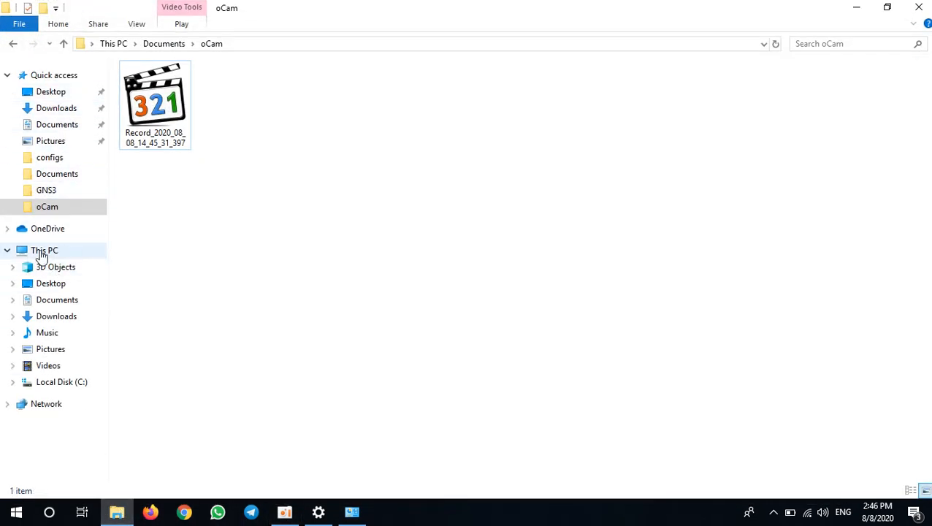
- Manage This PC and show Device Manager with the Network adapters category selected
{"action": "right_click", "coordinate": [43, 250]}
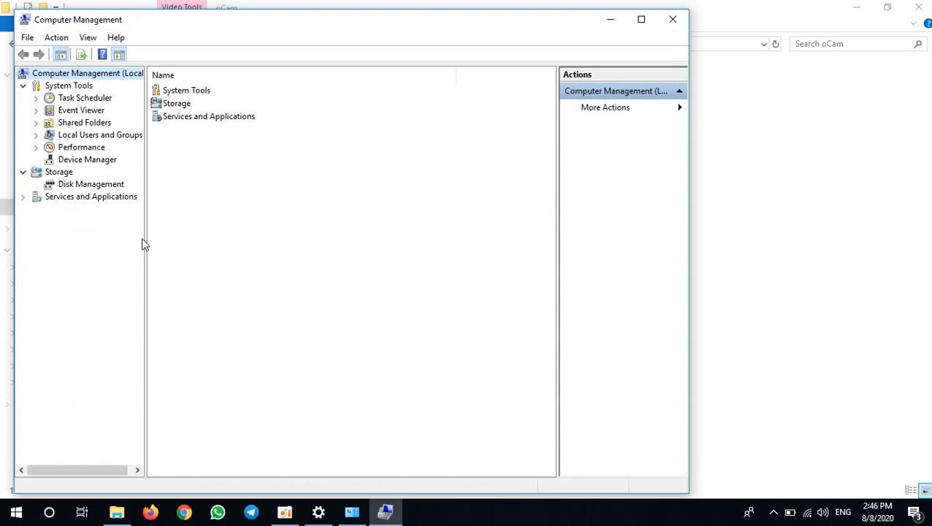
{"action": "mouse_move", "coordinate": [73, 163]}
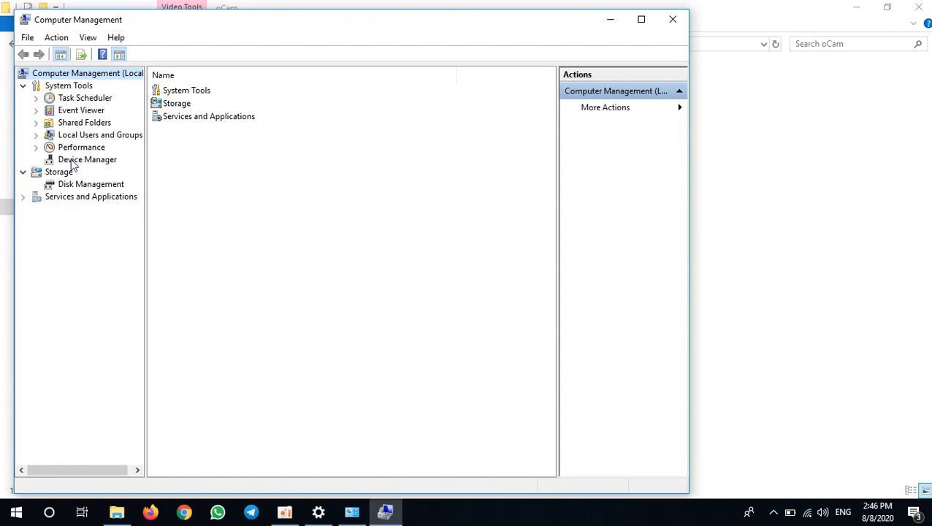
{"action": "left_click", "coordinate": [88, 159]}
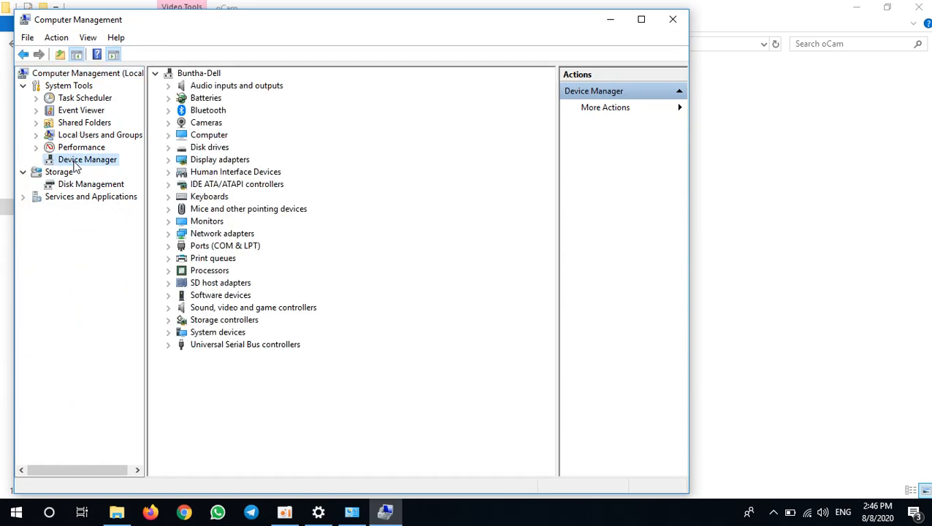
{"action": "left_click", "coordinate": [222, 234]}
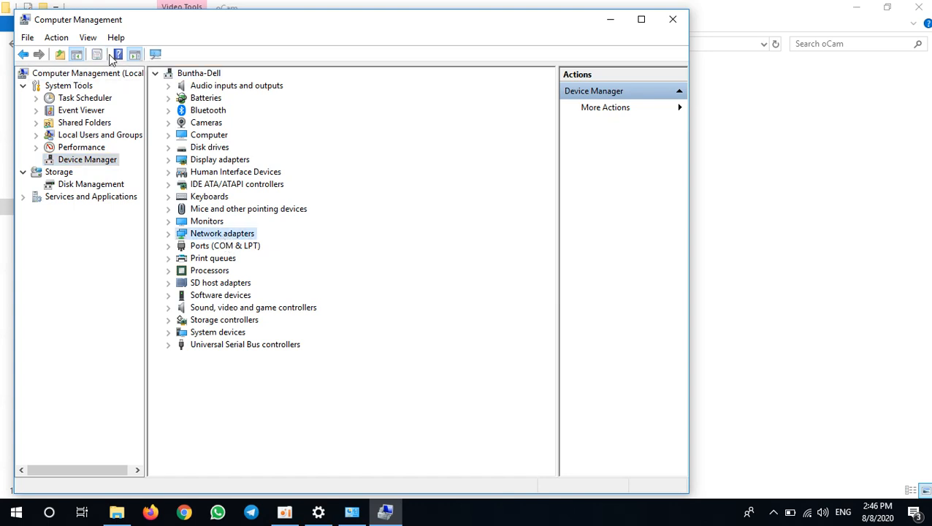
{"action": "left_click", "coordinate": [56, 38]}
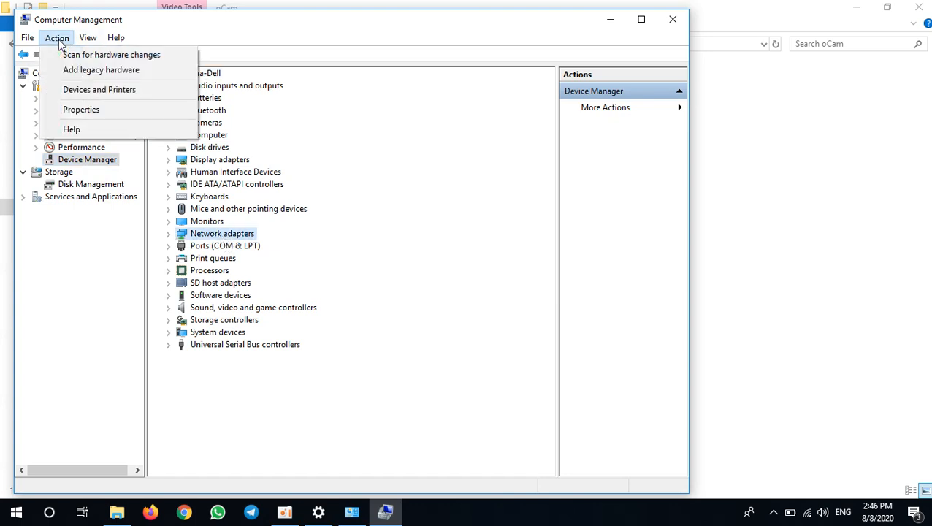
{"action": "mouse_move", "coordinate": [101, 71]}
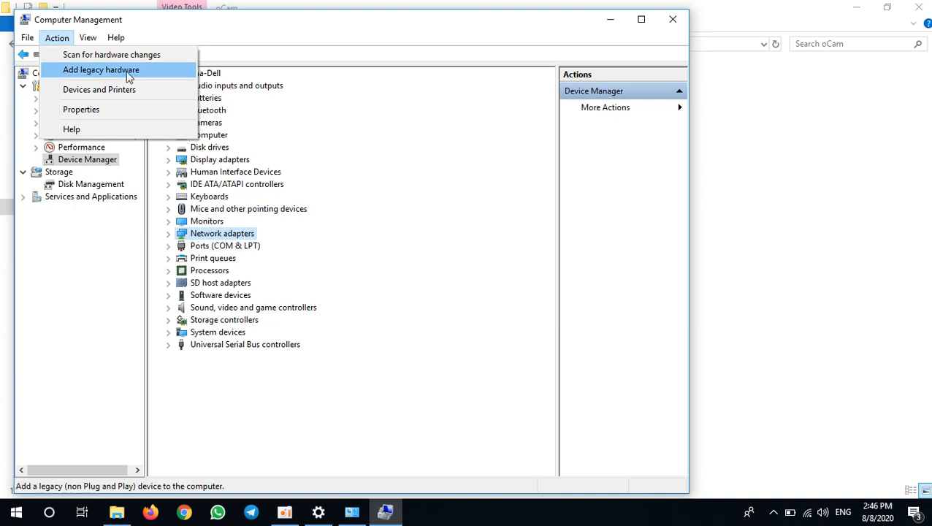
- Add legacy hardware, installing manually from a list with Network adapters as the type
{"action": "left_click", "coordinate": [101, 70]}
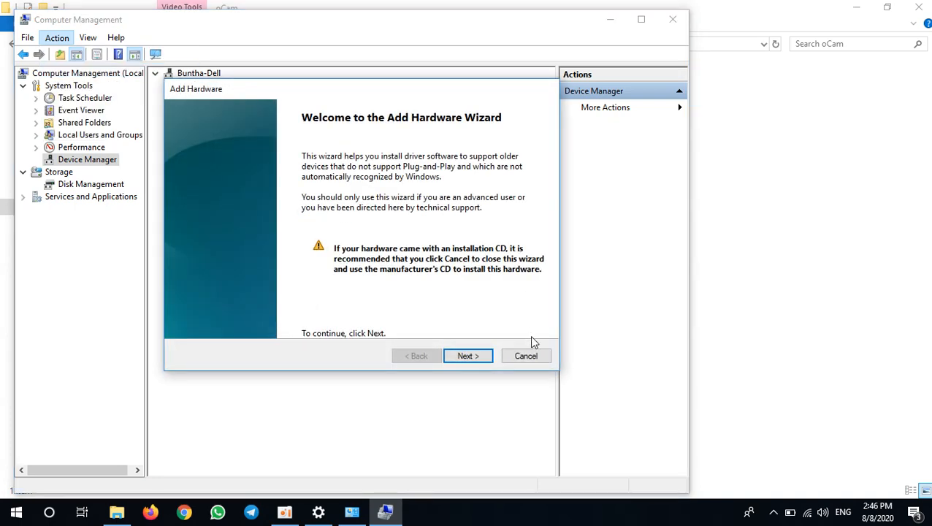
{"action": "left_click", "coordinate": [467, 357]}
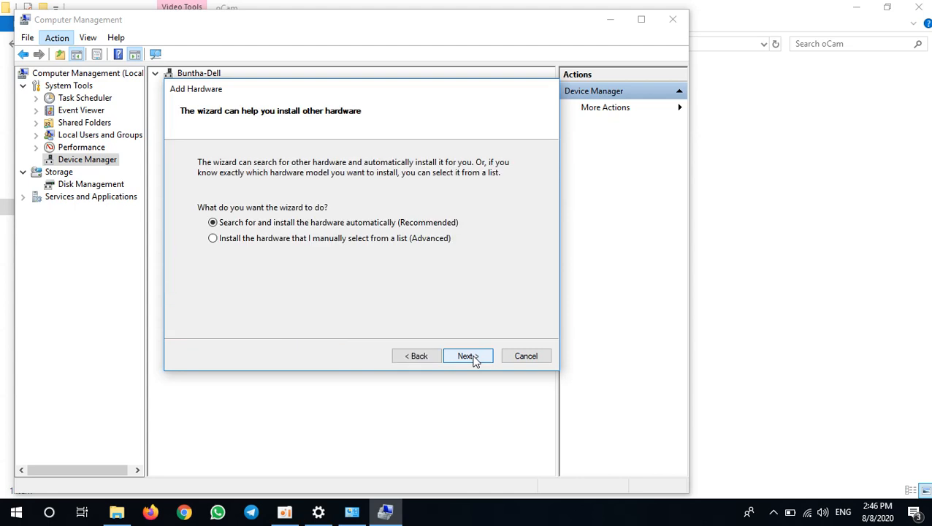
{"action": "left_click", "coordinate": [213, 238]}
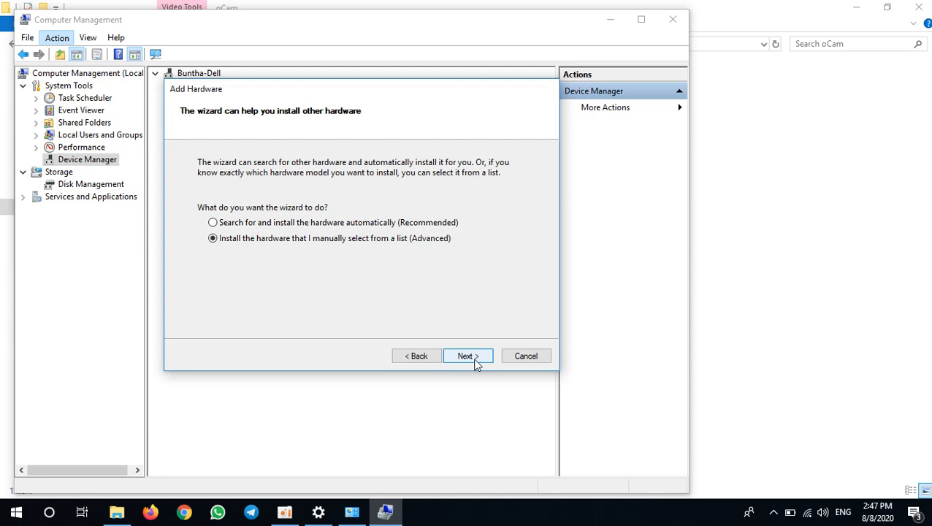
{"action": "left_click", "coordinate": [464, 356]}
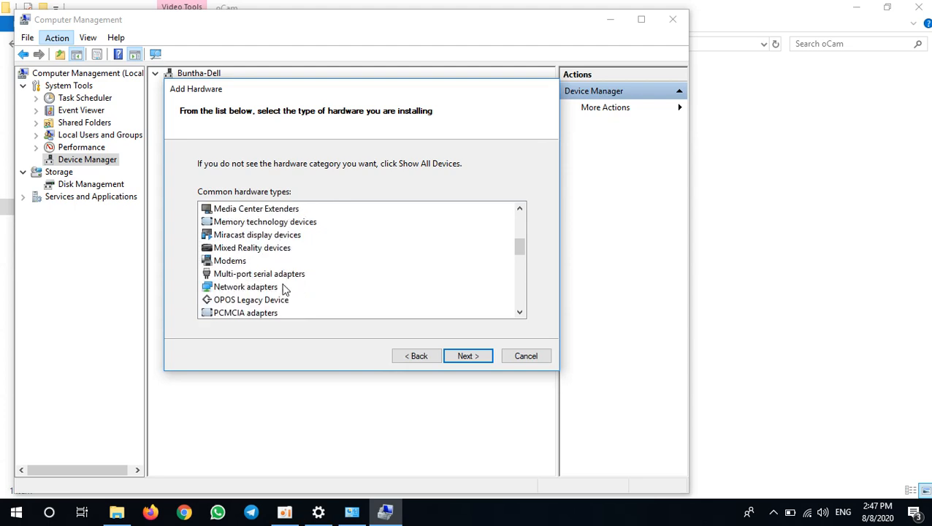
{"action": "left_click", "coordinate": [246, 287]}
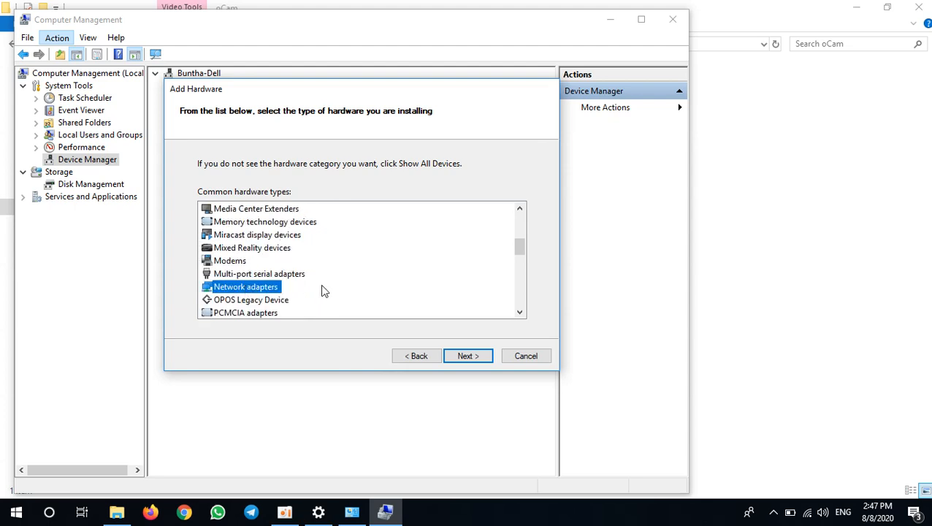
{"action": "mouse_move", "coordinate": [451, 333]}
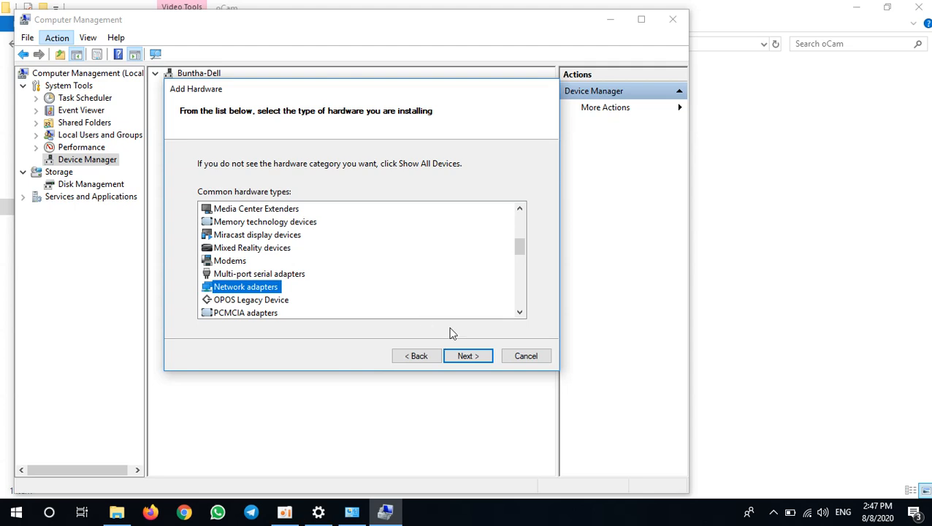
{"action": "left_click", "coordinate": [467, 356]}
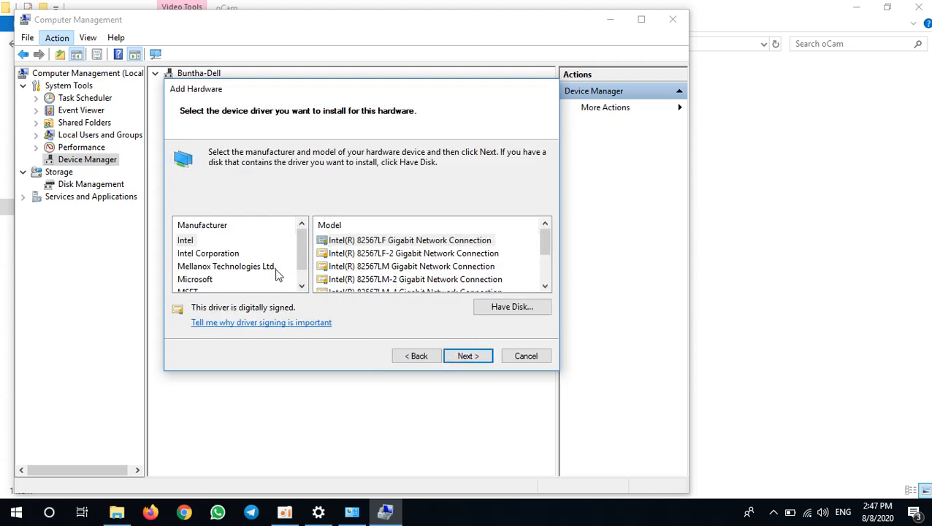
- Install the Microsoft KM-TEST Loopback Adapter and finish the hardware wizard
{"action": "left_click", "coordinate": [196, 279]}
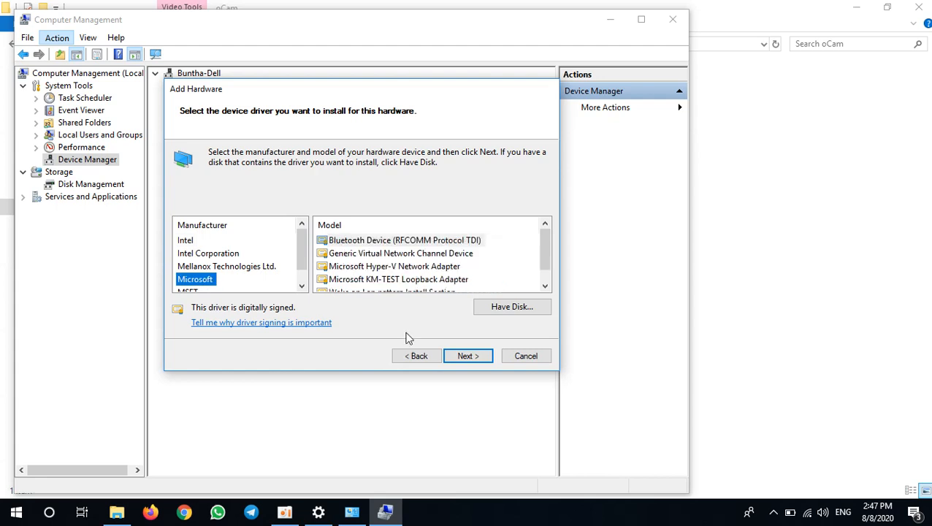
{"action": "left_click", "coordinate": [397, 279]}
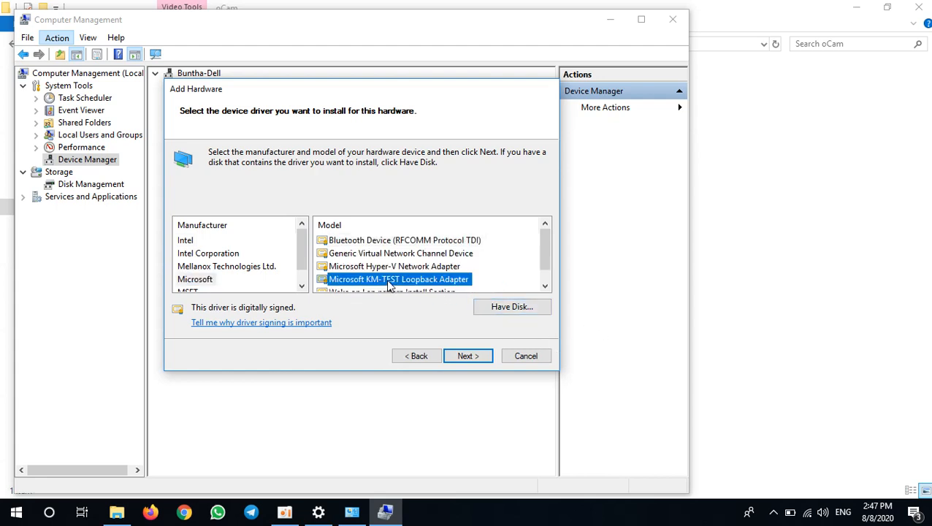
{"action": "mouse_move", "coordinate": [406, 292]}
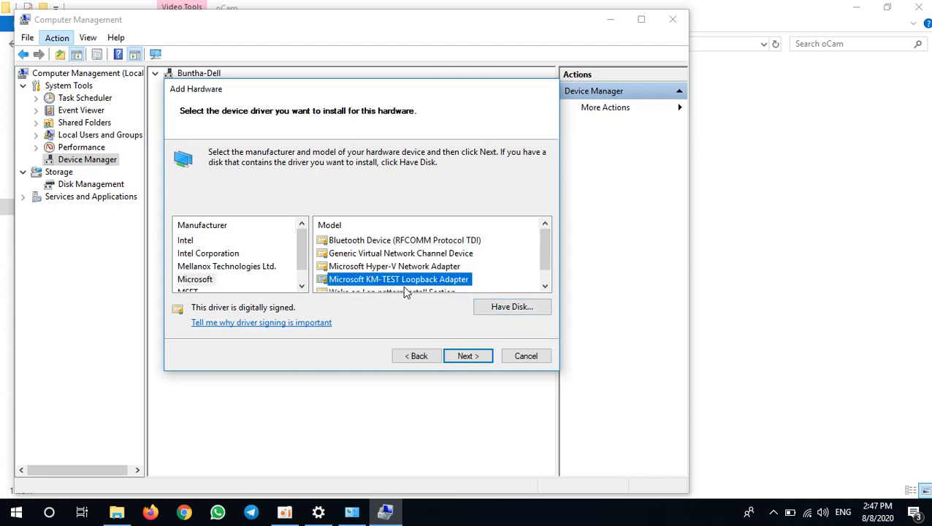
{"action": "mouse_move", "coordinate": [447, 289]}
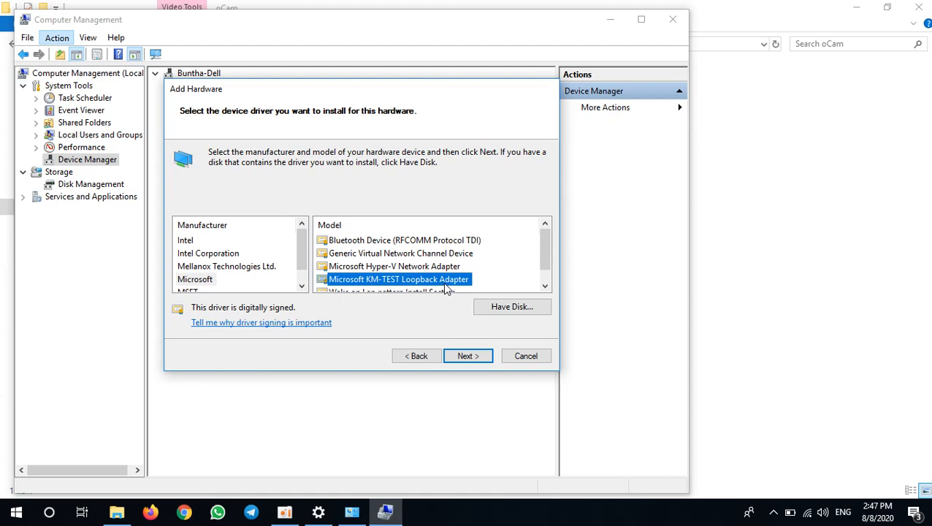
{"action": "mouse_move", "coordinate": [427, 286]}
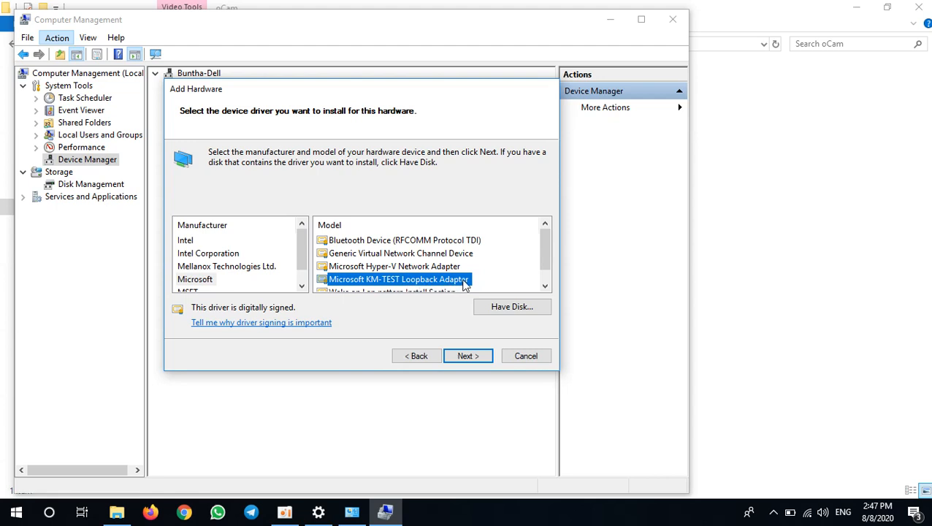
{"action": "mouse_move", "coordinate": [430, 284]}
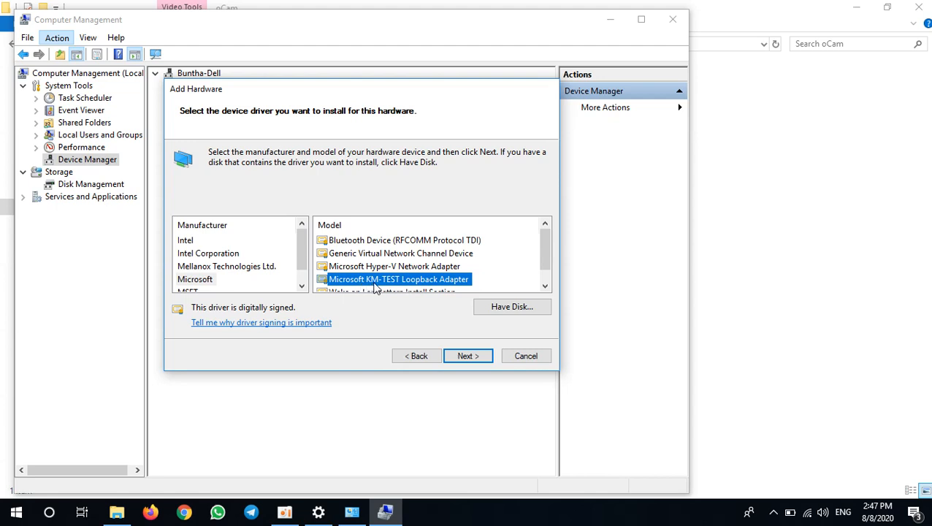
{"action": "mouse_move", "coordinate": [372, 286]}
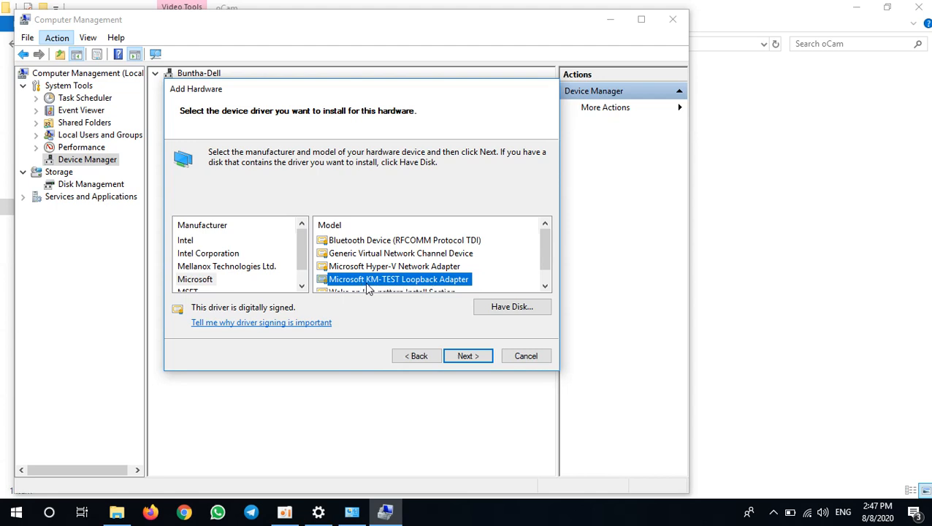
{"action": "left_click", "coordinate": [468, 357]}
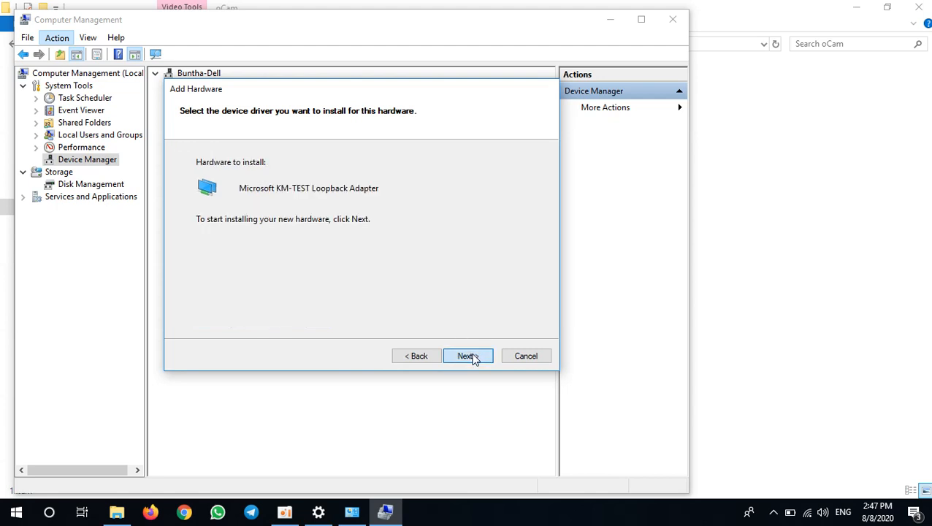
{"action": "left_click", "coordinate": [467, 357]}
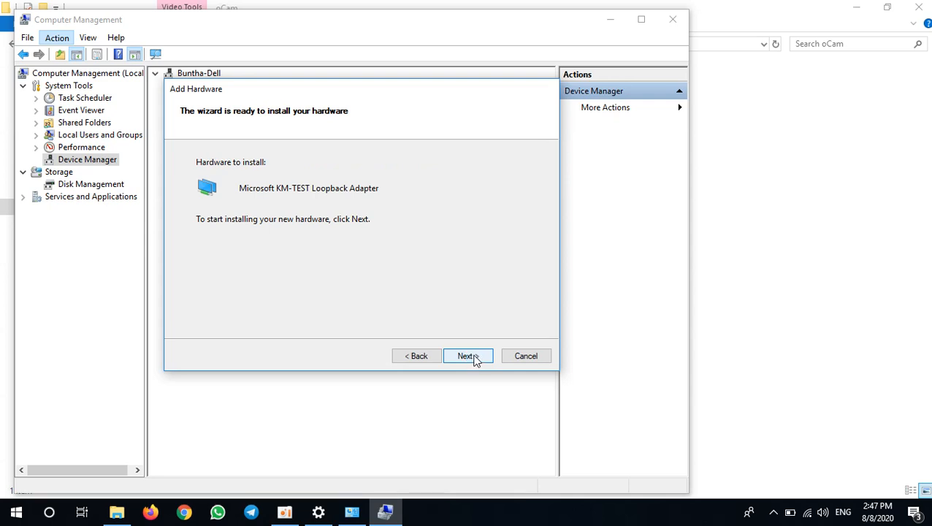
{"action": "left_click", "coordinate": [467, 356]}
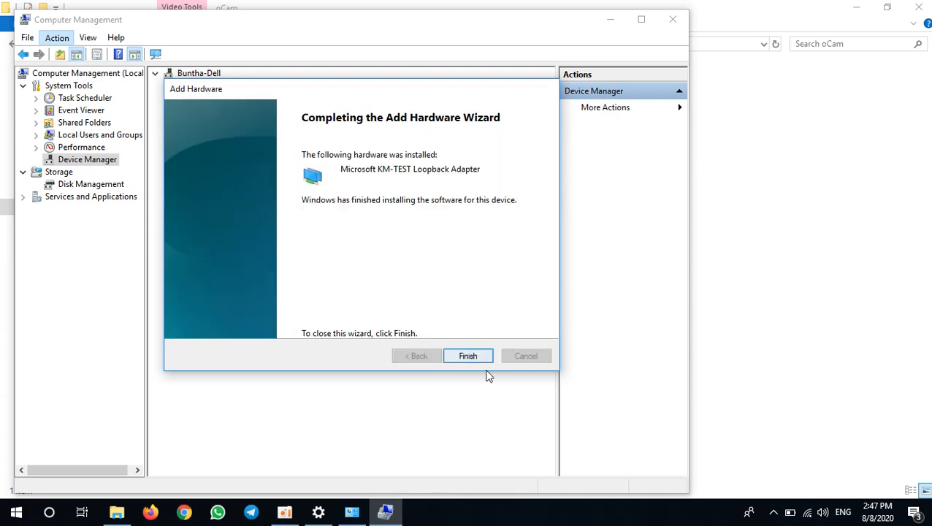
{"action": "left_click", "coordinate": [468, 356]}
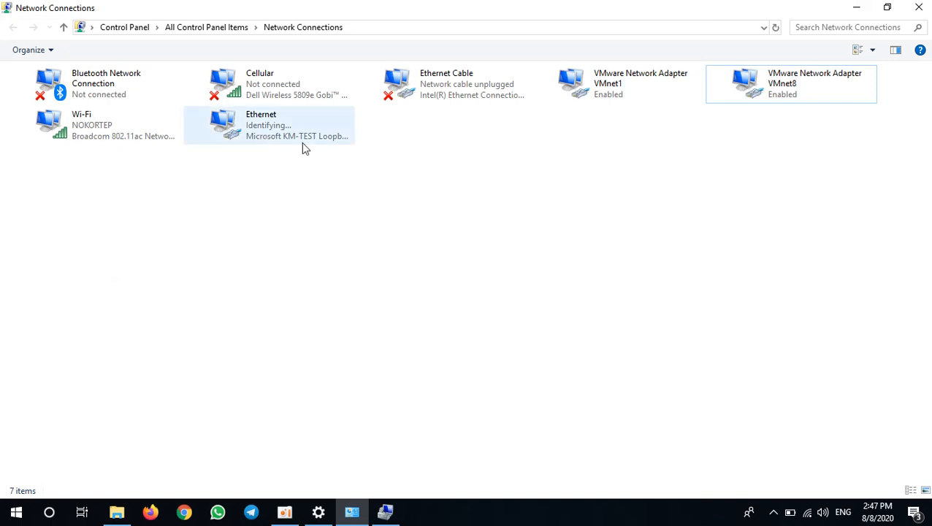
- Select the new loopback adapter's Ethernet connection for renaming to Loopbak1
{"action": "left_click", "coordinate": [260, 124]}
{"action": "type", "text": "Loopbak1"}
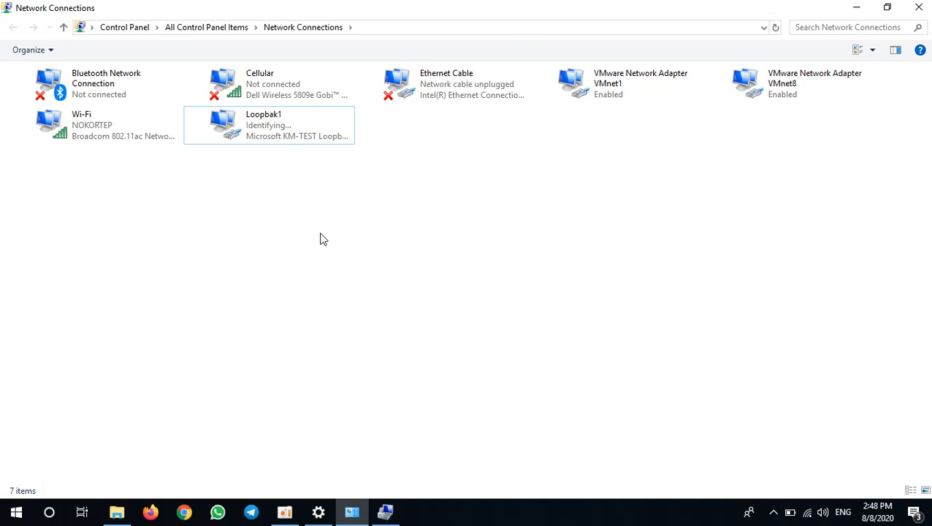
{"action": "mouse_move", "coordinate": [342, 435]}
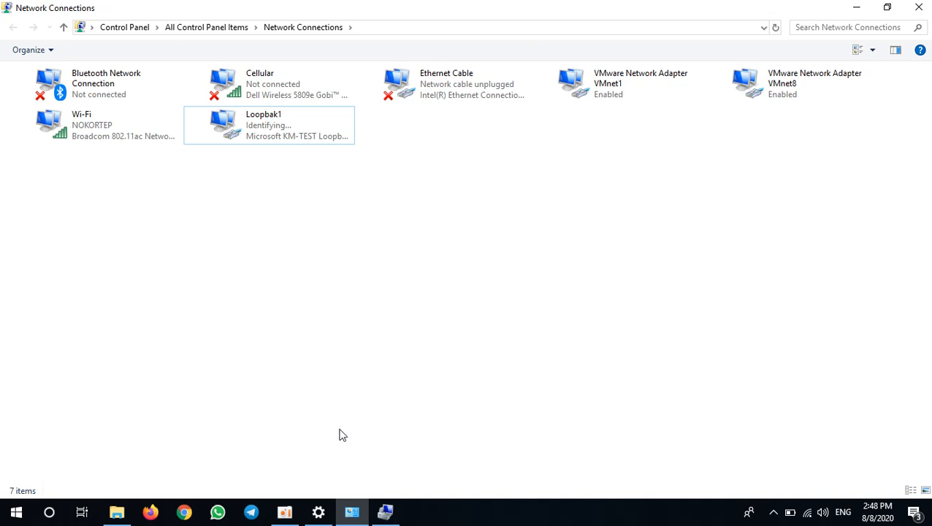
{"action": "mouse_move", "coordinate": [354, 511]}
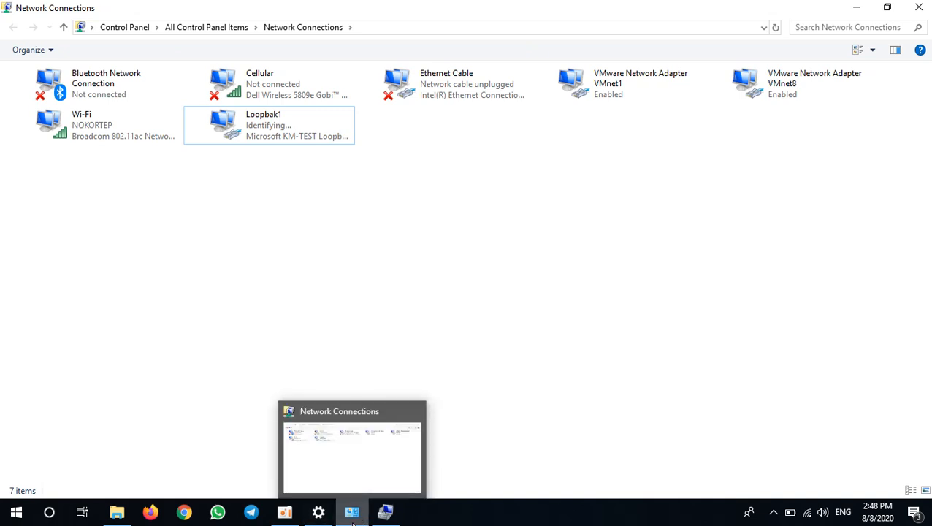
- Add legacy hardware again, choosing manual install with Network adapters as the type
{"action": "left_click", "coordinate": [386, 511]}
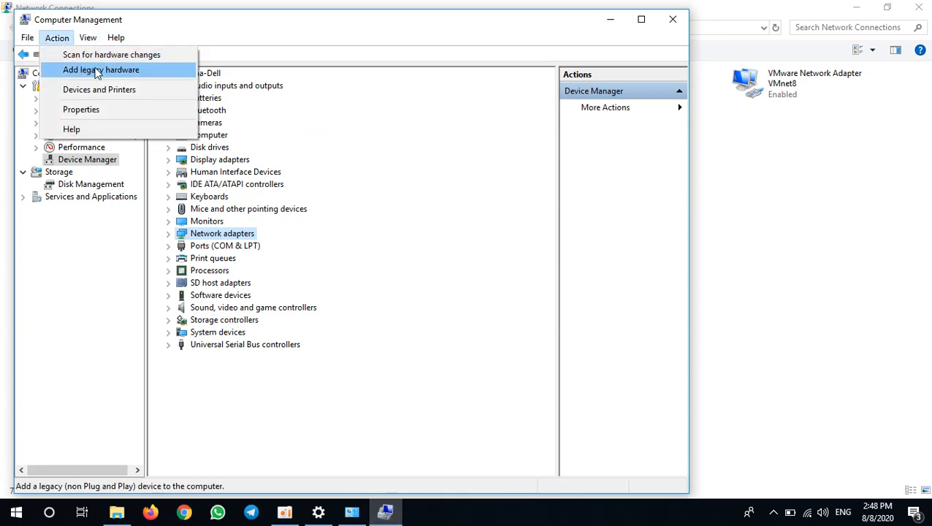
{"action": "left_click", "coordinate": [101, 70]}
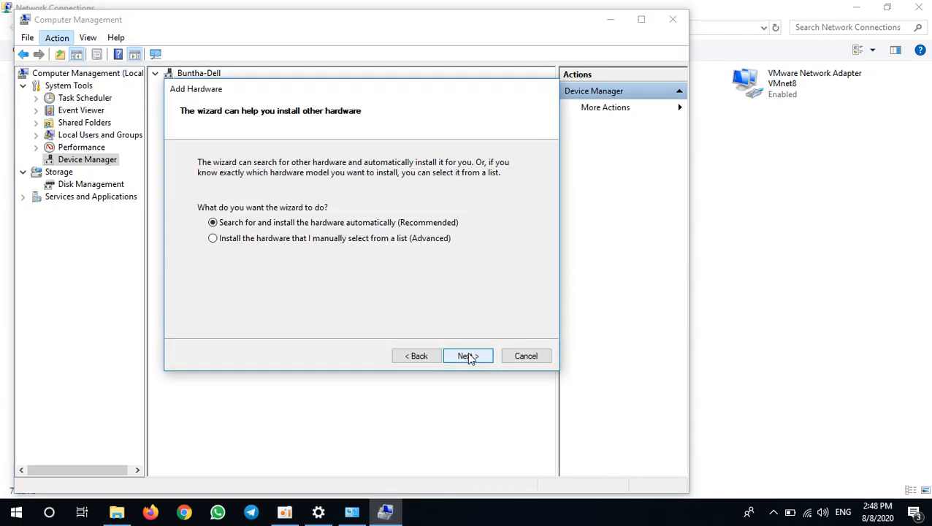
{"action": "left_click", "coordinate": [214, 238]}
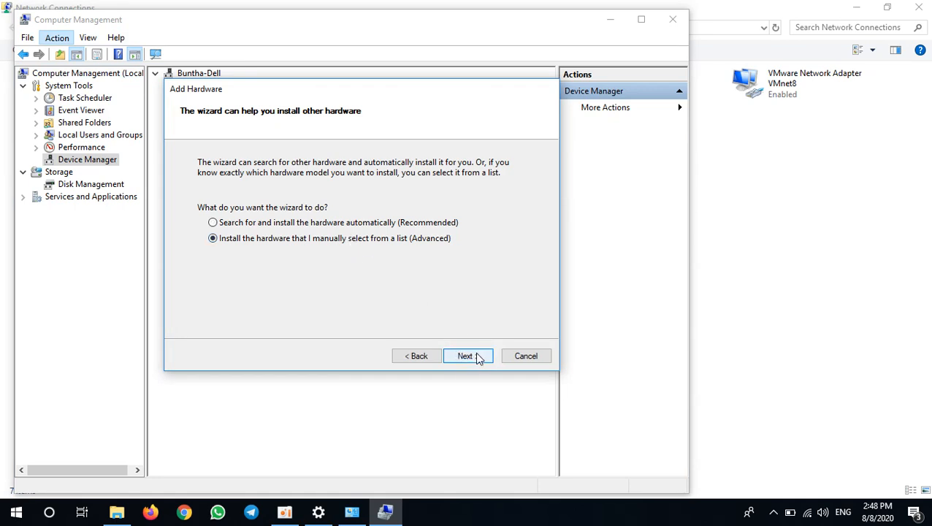
{"action": "left_click", "coordinate": [468, 356]}
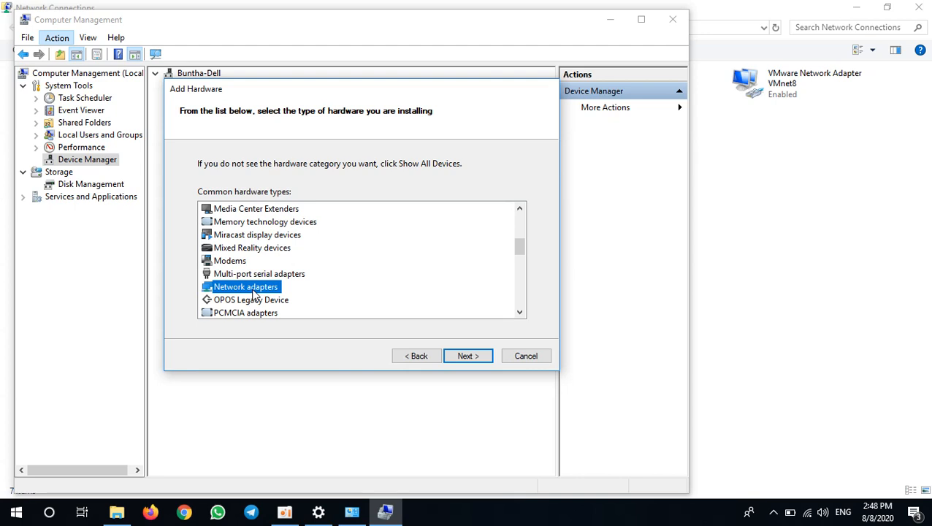
{"action": "left_click", "coordinate": [467, 356]}
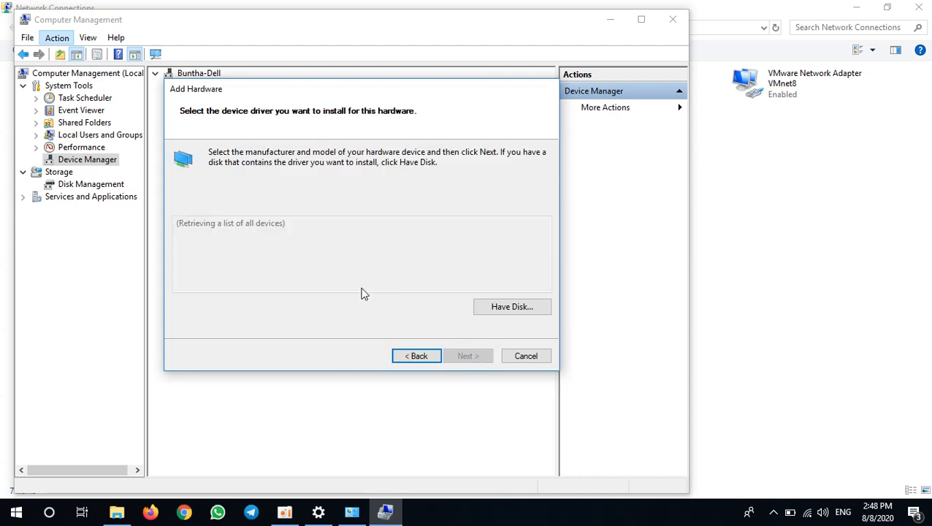
- Install a second Microsoft KM-TEST Loopback Adapter
{"action": "left_click", "coordinate": [195, 279]}
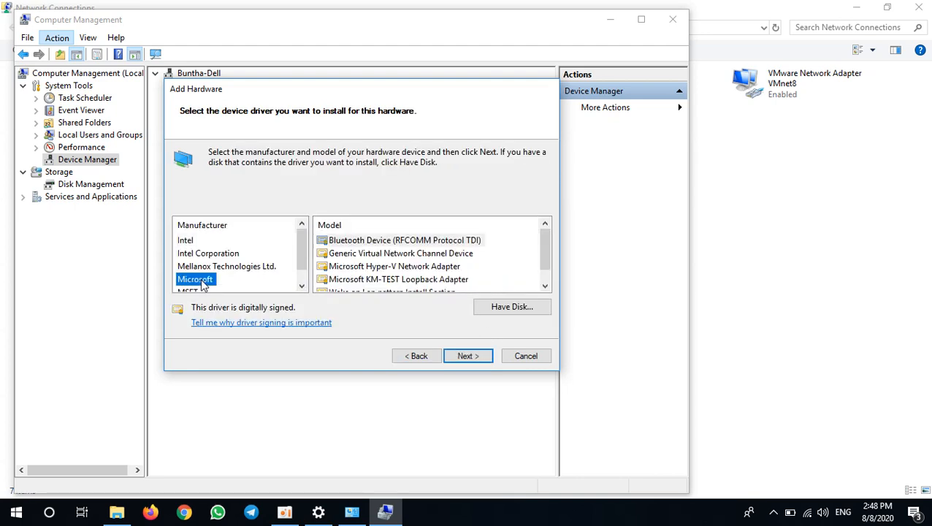
{"action": "left_click", "coordinate": [397, 279]}
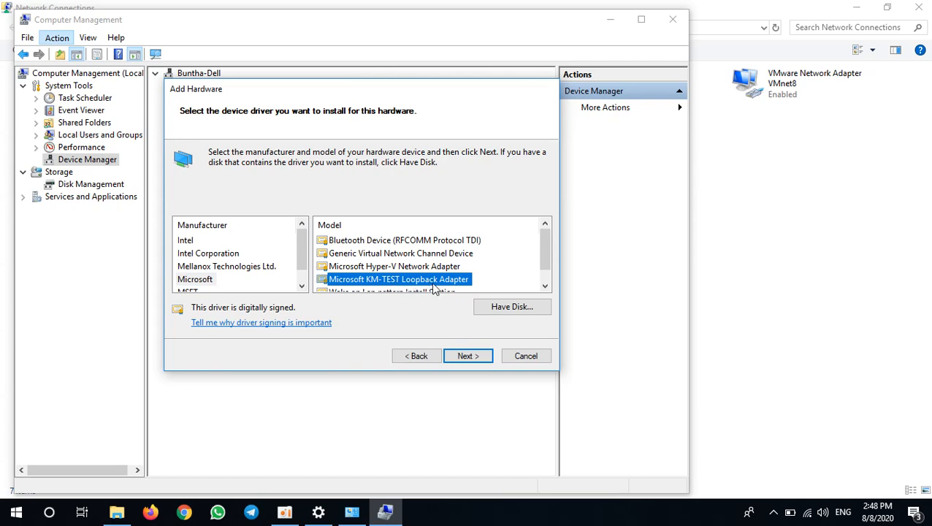
{"action": "left_click", "coordinate": [467, 357]}
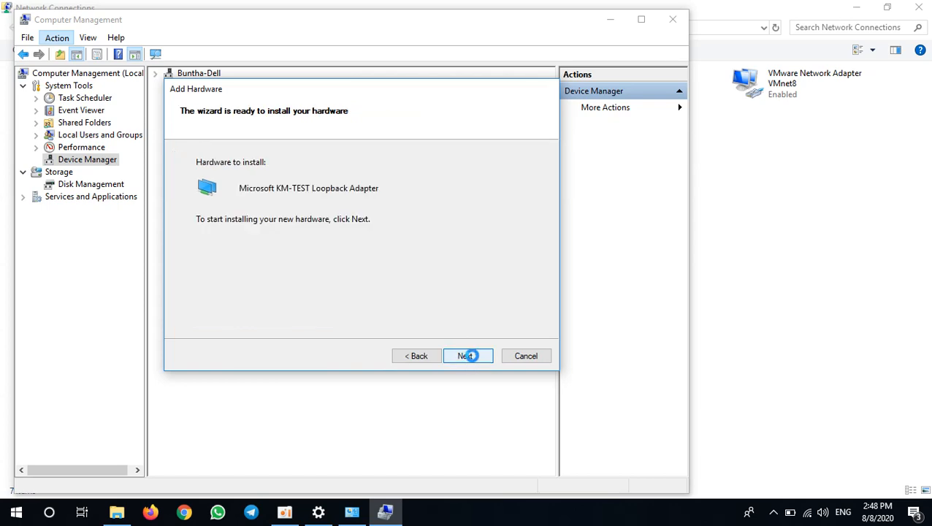
{"action": "left_click", "coordinate": [466, 357]}
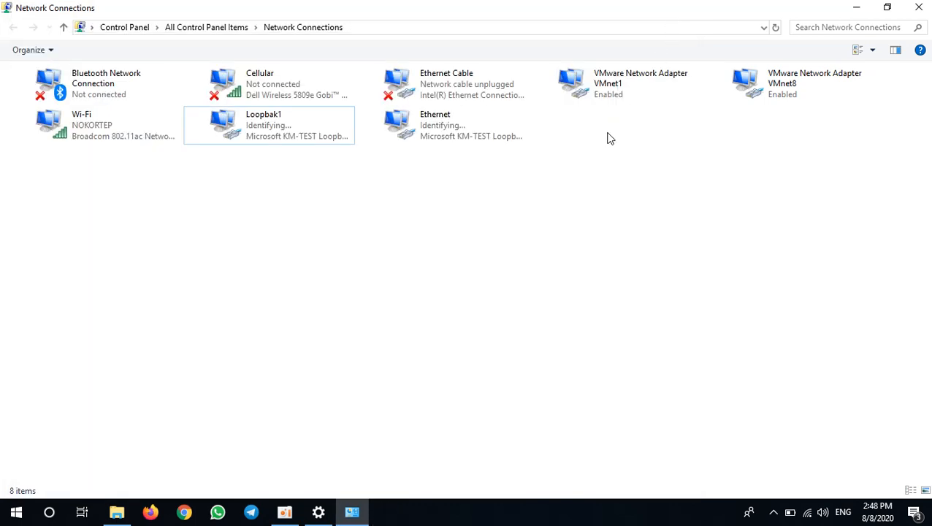
- Rename the second loopback's Ethernet connection to Loopback2
{"action": "right_click", "coordinate": [444, 126]}
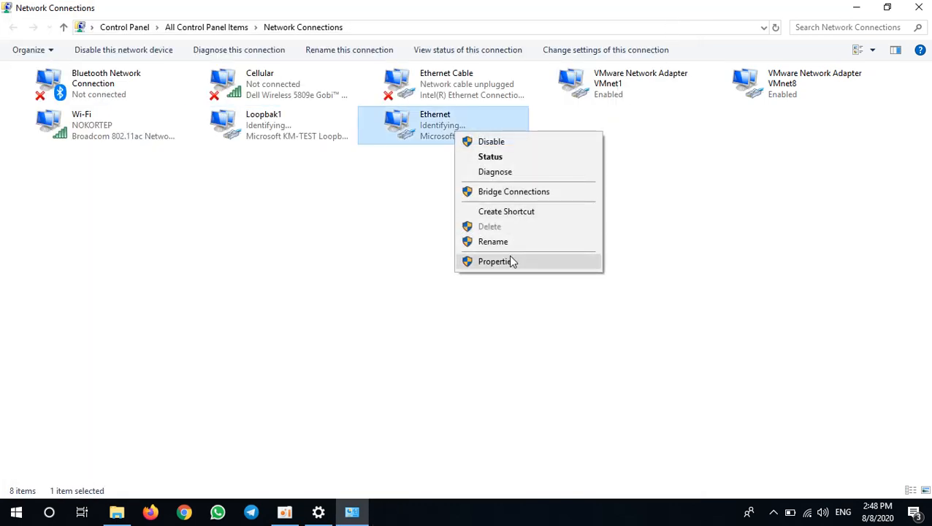
{"action": "left_click", "coordinate": [497, 261]}
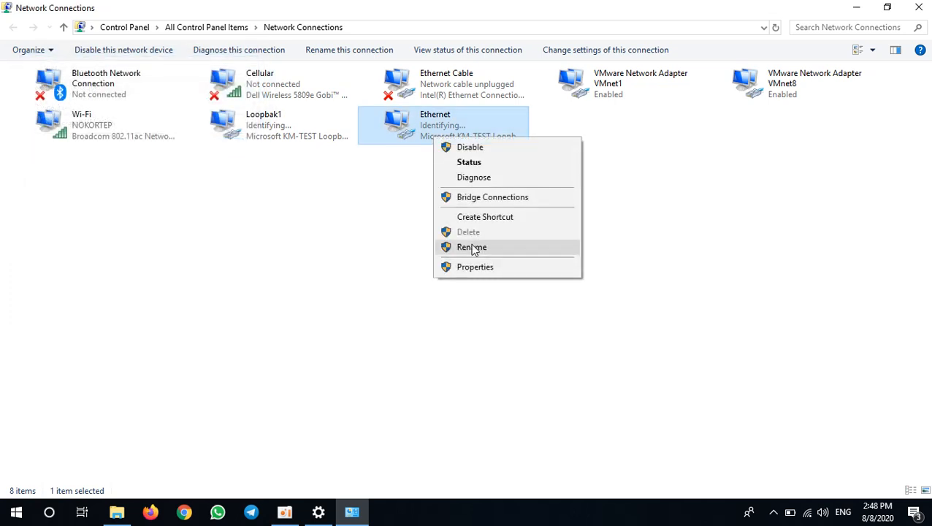
{"action": "left_click", "coordinate": [471, 247]}
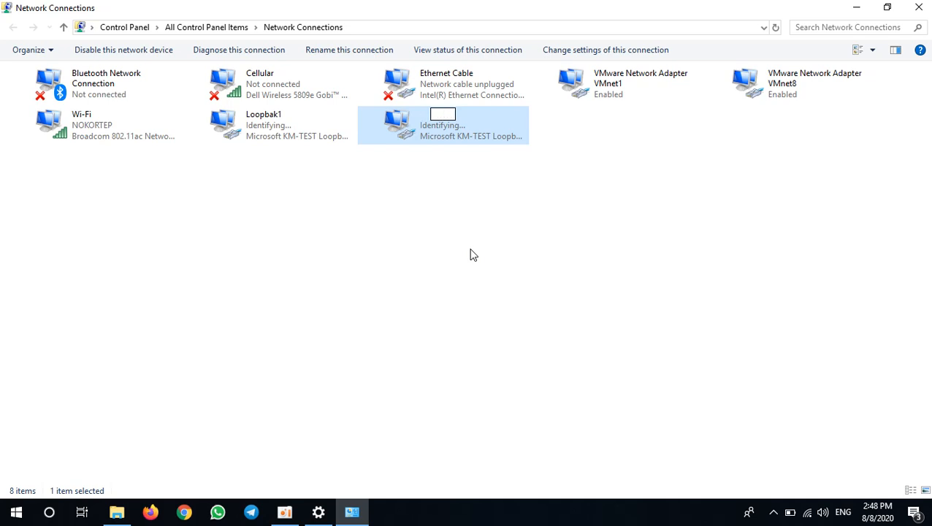
{"action": "type", "text": "Loopback2"}
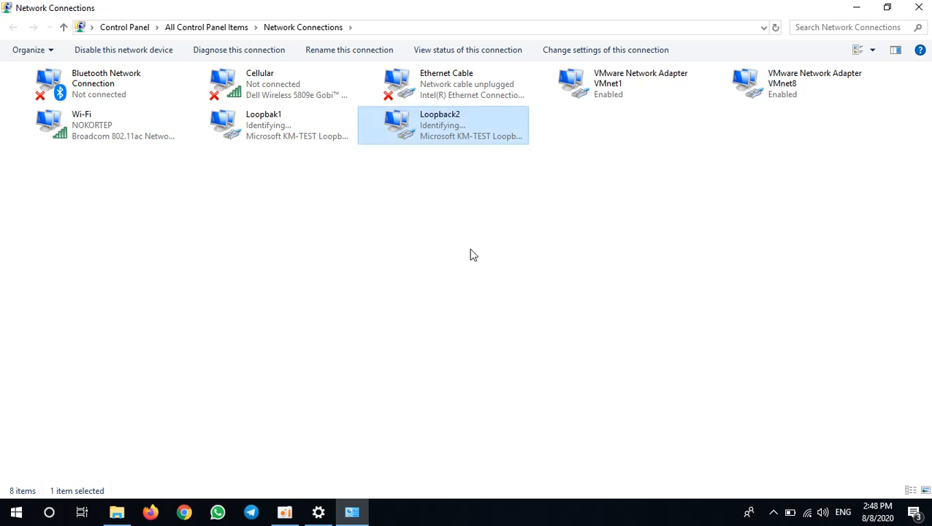
{"action": "mouse_move", "coordinate": [628, 239]}
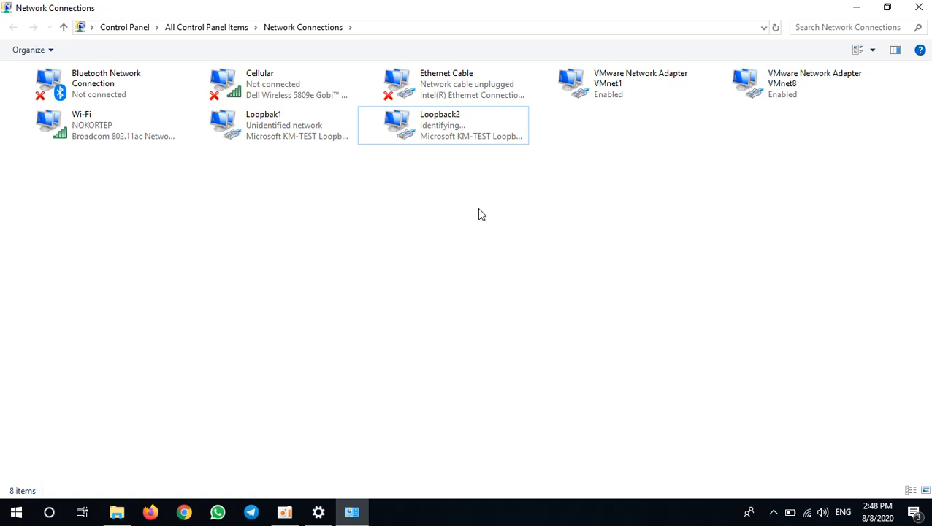
{"action": "mouse_move", "coordinate": [625, 192]}
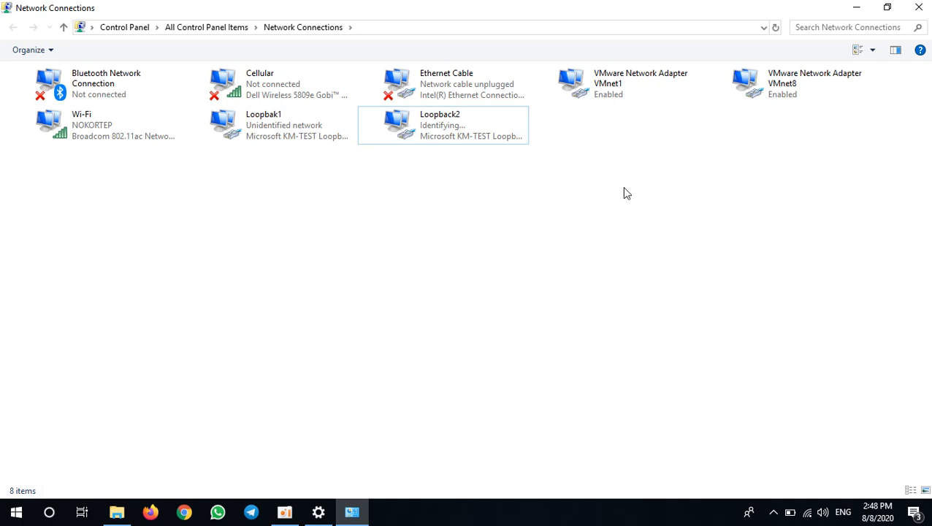
{"action": "left_click", "coordinate": [95, 125]}
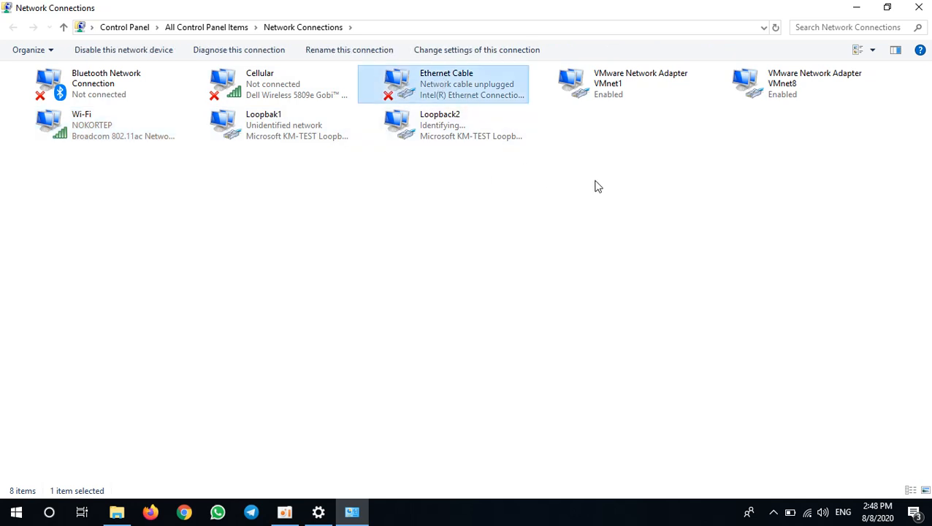
{"action": "left_click", "coordinate": [263, 124]}
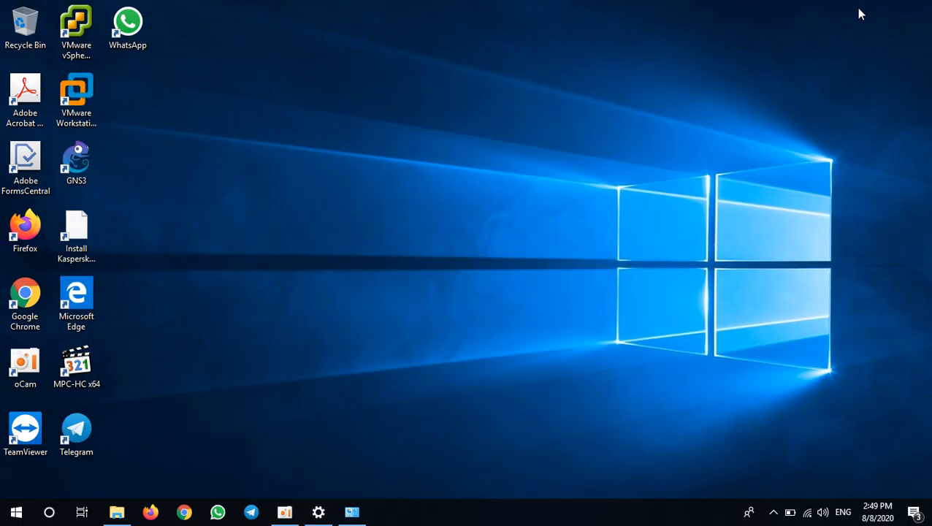
{"action": "mouse_move", "coordinate": [207, 187]}
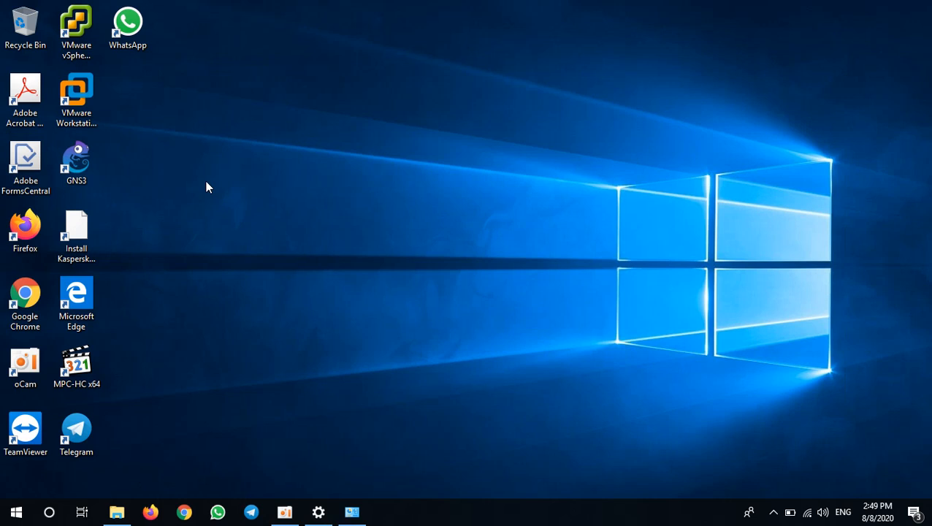
- Launch VMware Workstation Pro from its desktop shortcut
{"action": "left_click", "coordinate": [76, 94]}
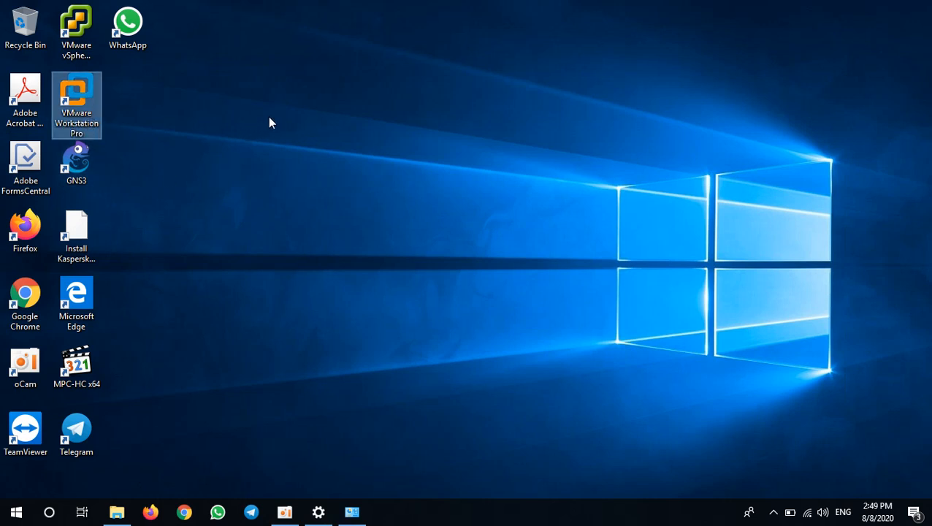
{"action": "double_click", "coordinate": [76, 95]}
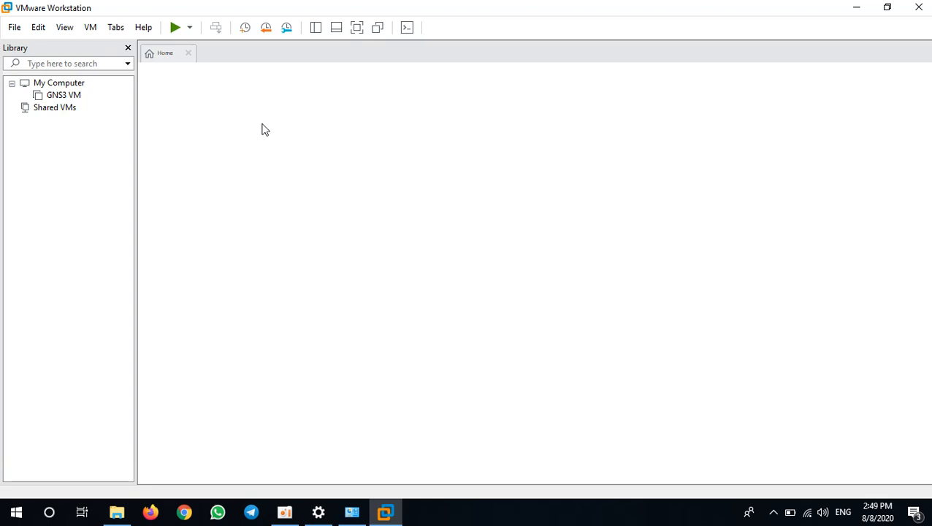
- Open the GNS3 VM from the Library to show its hardware summary
{"action": "double_click", "coordinate": [63, 95]}
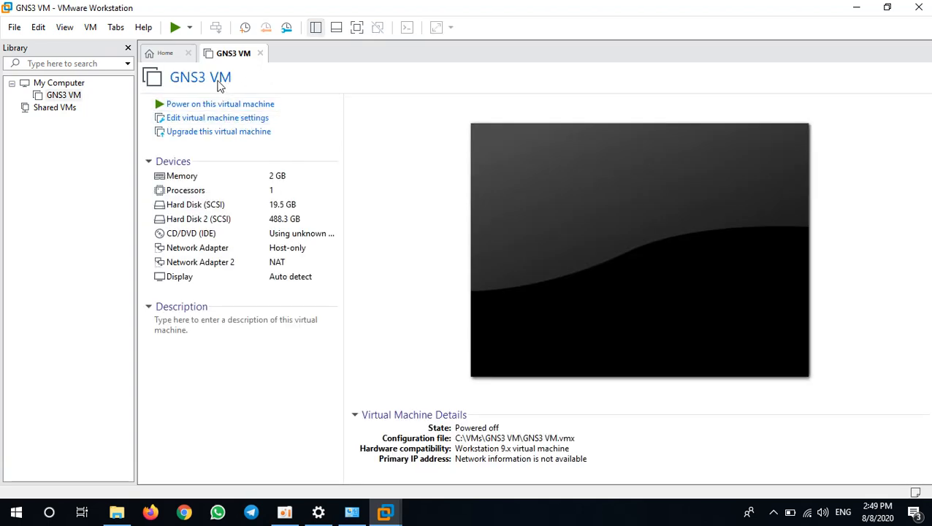
{"action": "mouse_move", "coordinate": [245, 175]}
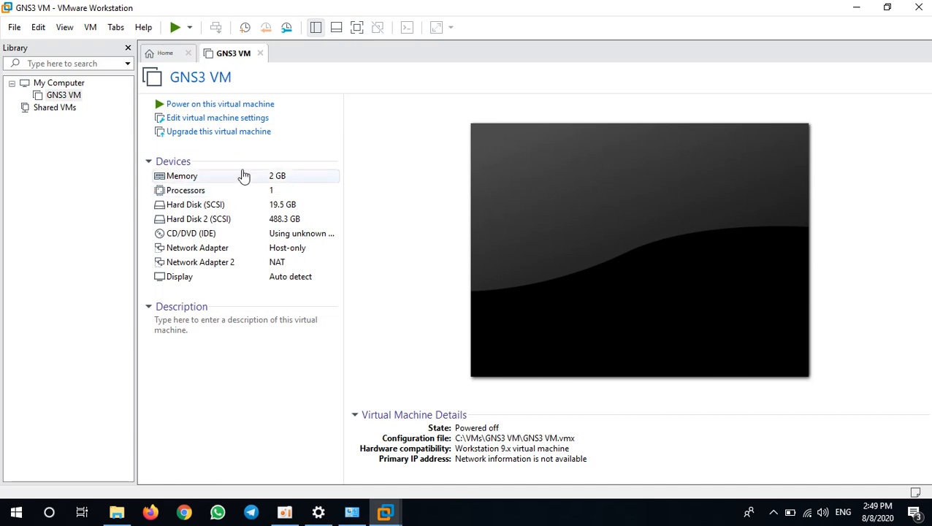
{"action": "mouse_move", "coordinate": [254, 184]}
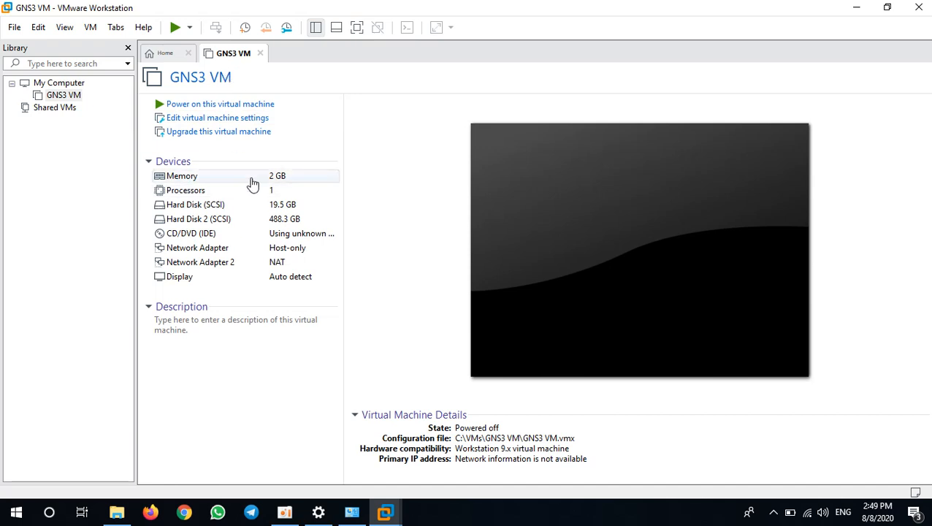
{"action": "mouse_move", "coordinate": [247, 190]}
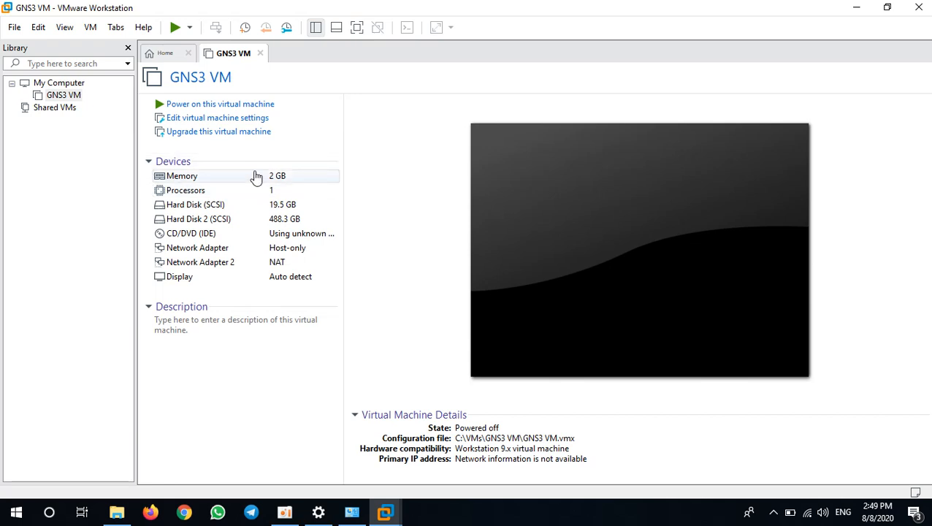
{"action": "mouse_move", "coordinate": [254, 183]}
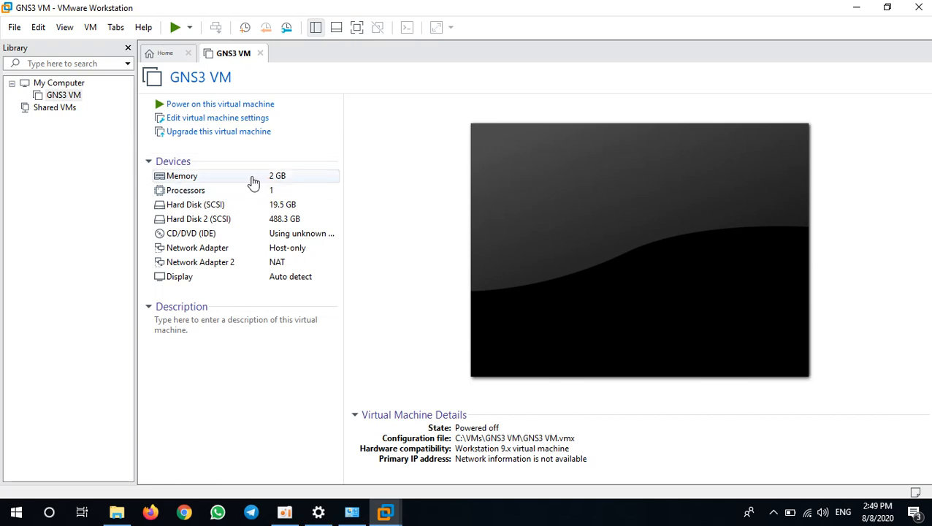
{"action": "mouse_move", "coordinate": [254, 169]}
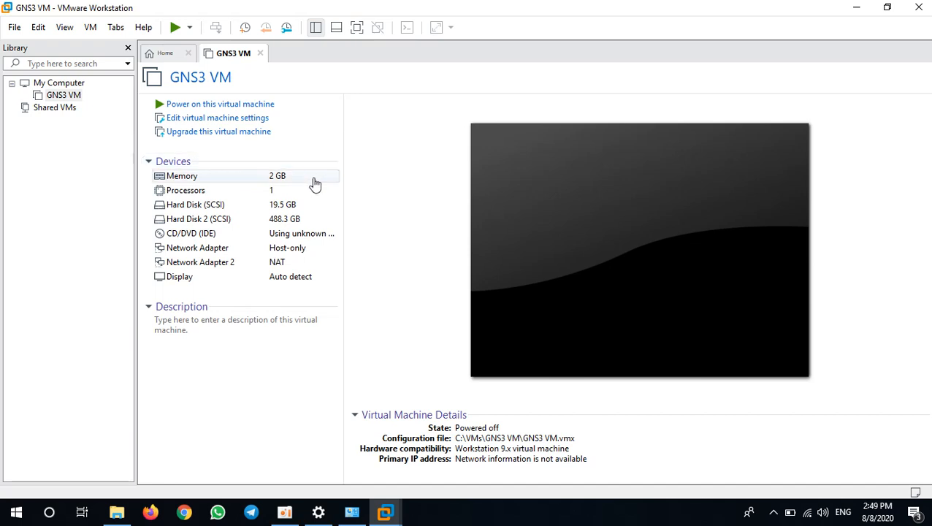
{"action": "mouse_move", "coordinate": [349, 187]}
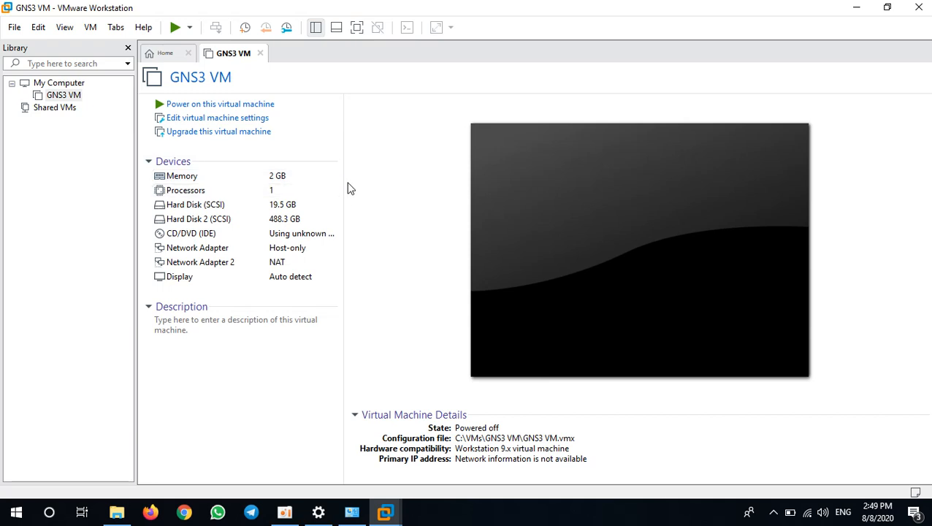
{"action": "mouse_move", "coordinate": [108, 95]}
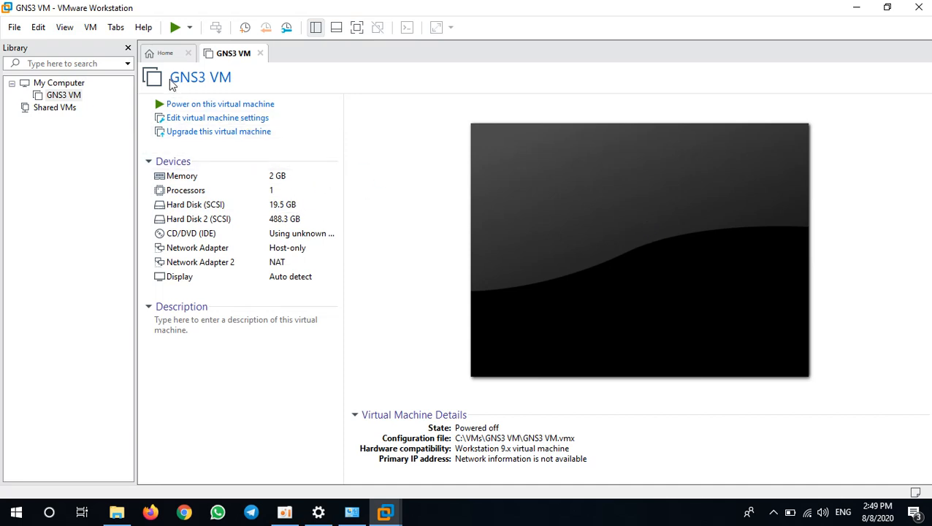
- Open Edit > Virtual Network Editor and select the VMnet8 NAT network
{"action": "left_click", "coordinate": [38, 27]}
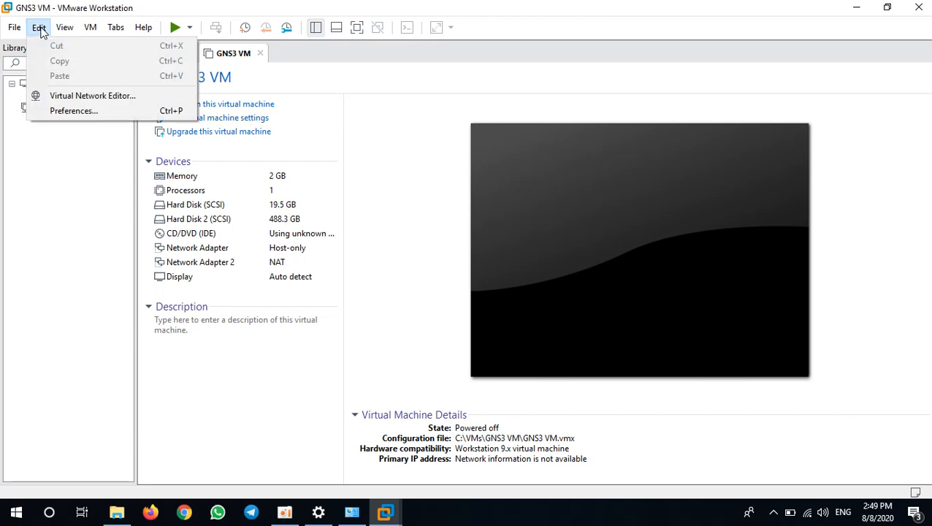
{"action": "mouse_move", "coordinate": [93, 96]}
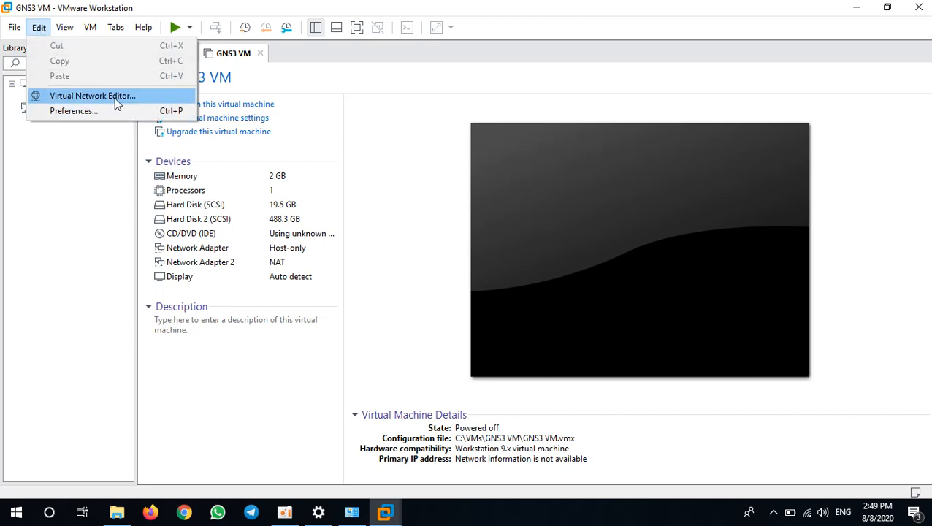
{"action": "left_click", "coordinate": [93, 96]}
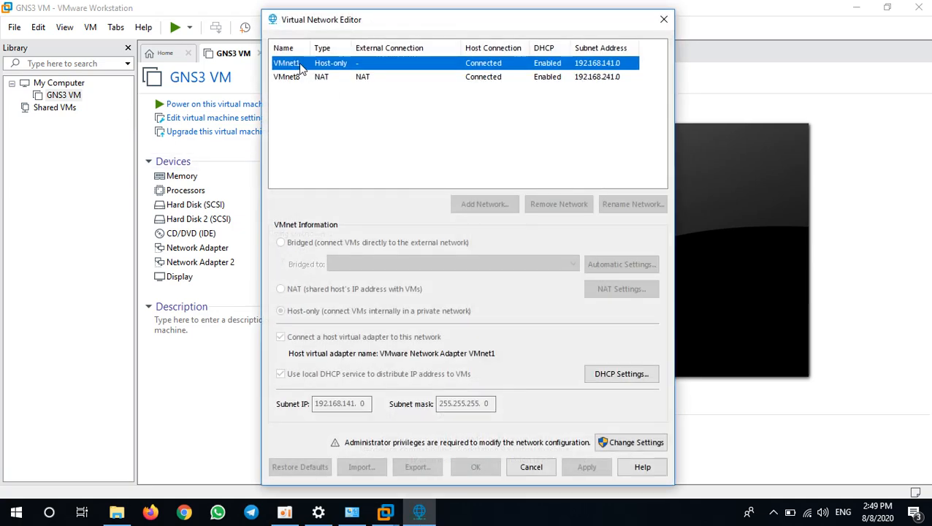
{"action": "left_click", "coordinate": [286, 76]}
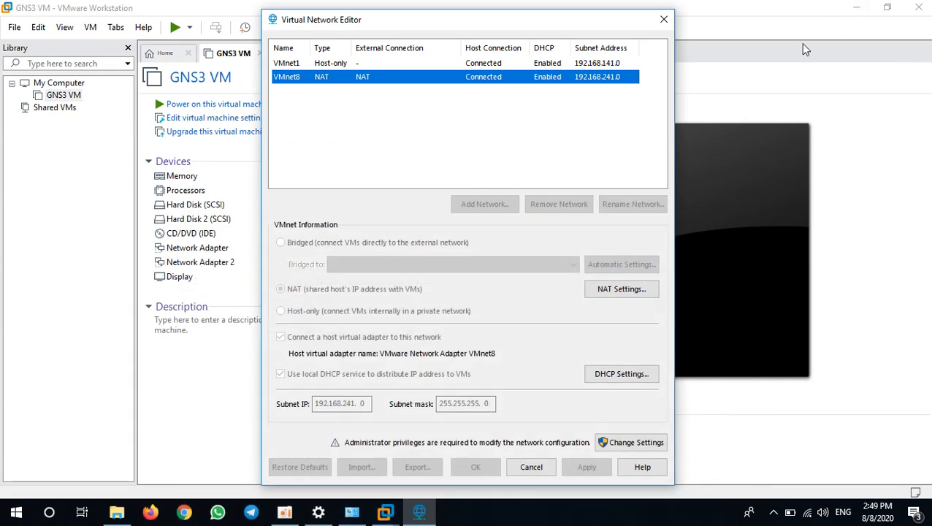
{"action": "mouse_move", "coordinate": [420, 137]}
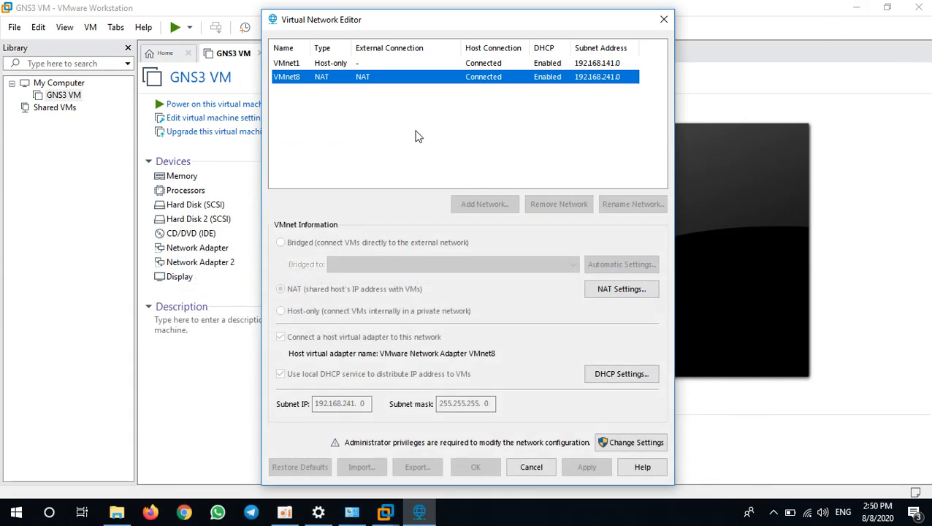
{"action": "mouse_move", "coordinate": [431, 144]}
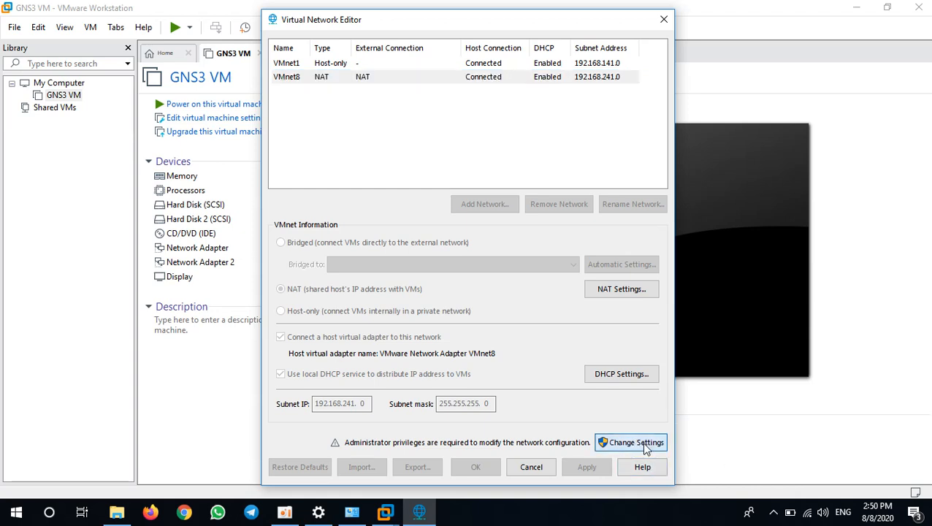
- With administrator rights, change VMnet0 from bridged to host-only on subnet 192.168.203.0
{"action": "left_click", "coordinate": [631, 441]}
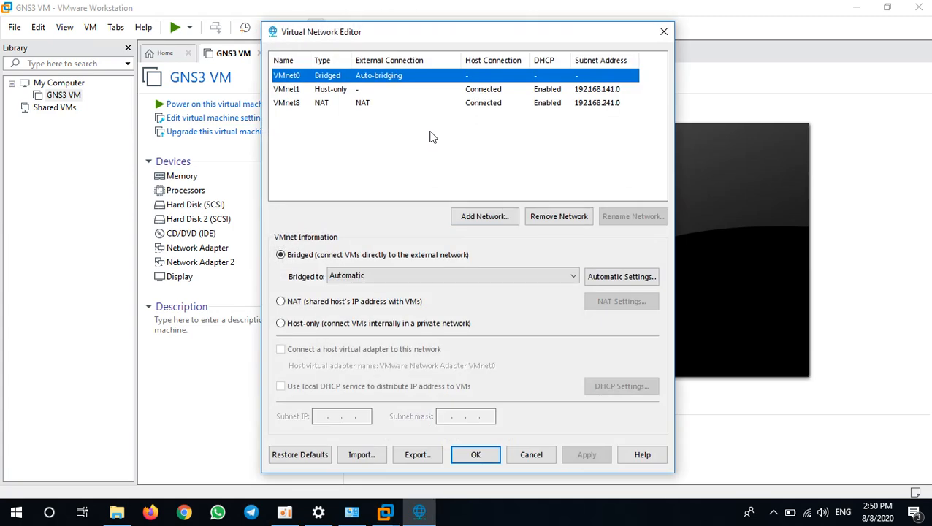
{"action": "mouse_move", "coordinate": [499, 251]}
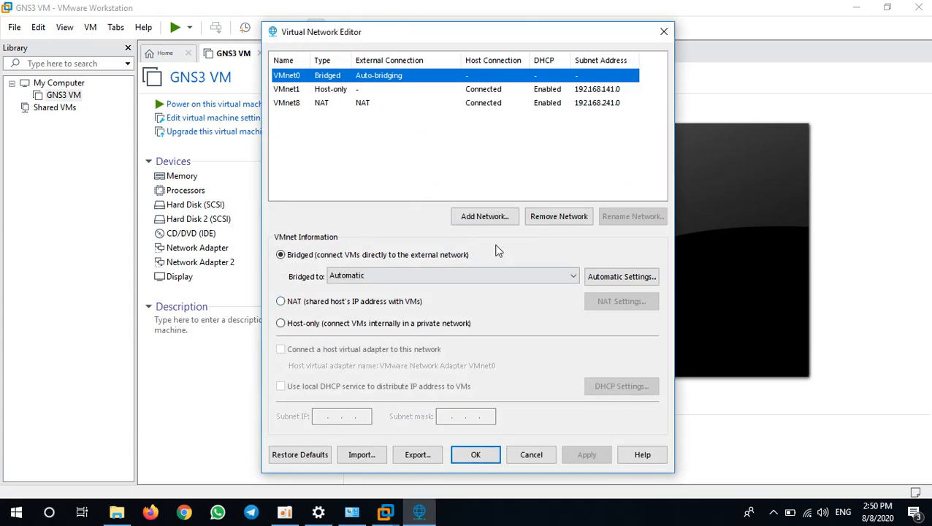
{"action": "mouse_move", "coordinate": [371, 141]}
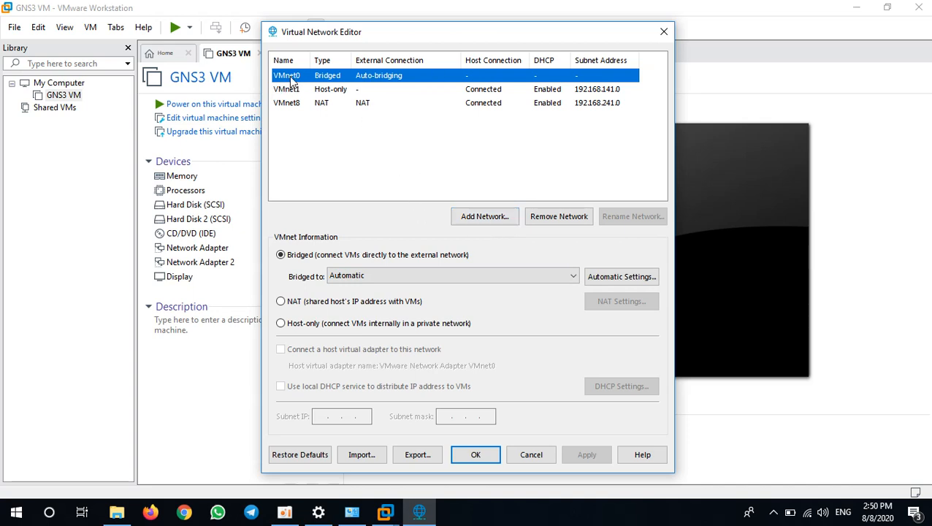
{"action": "mouse_move", "coordinate": [350, 85]}
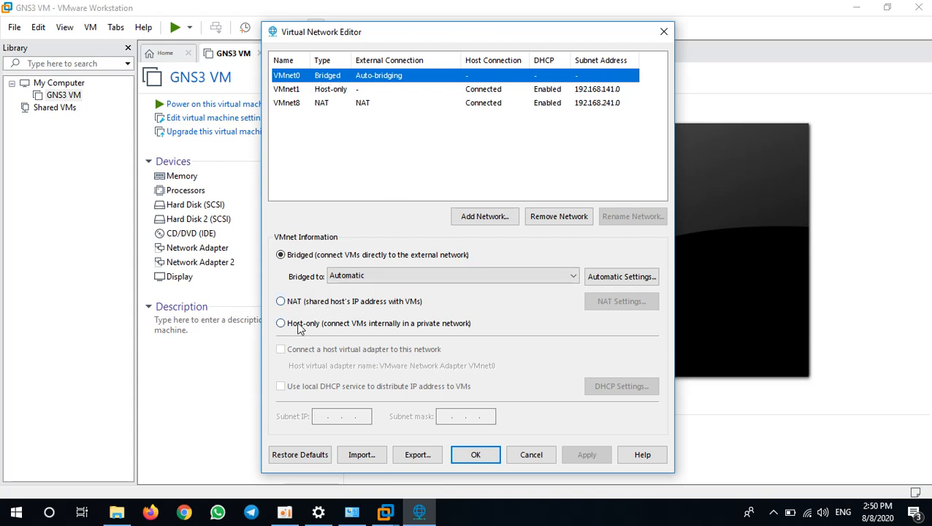
{"action": "left_click", "coordinate": [281, 323]}
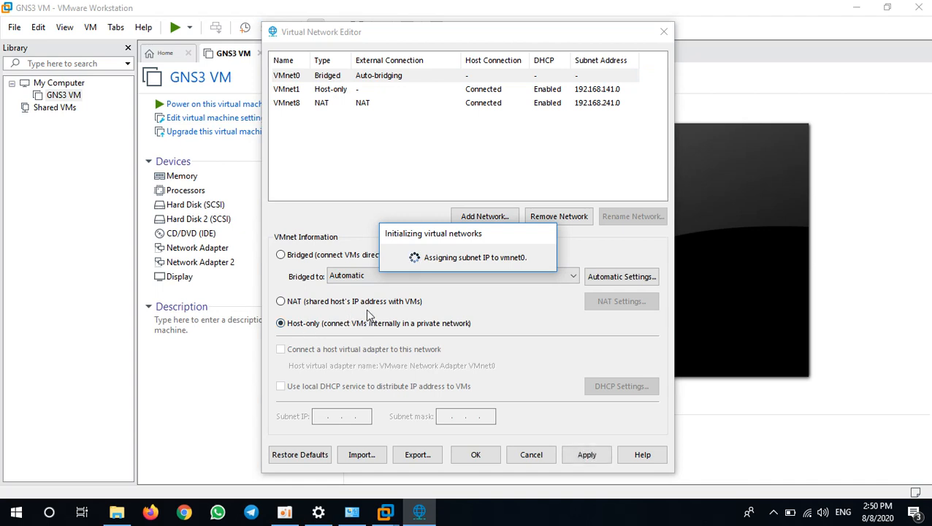
{"action": "mouse_move", "coordinate": [372, 279]}
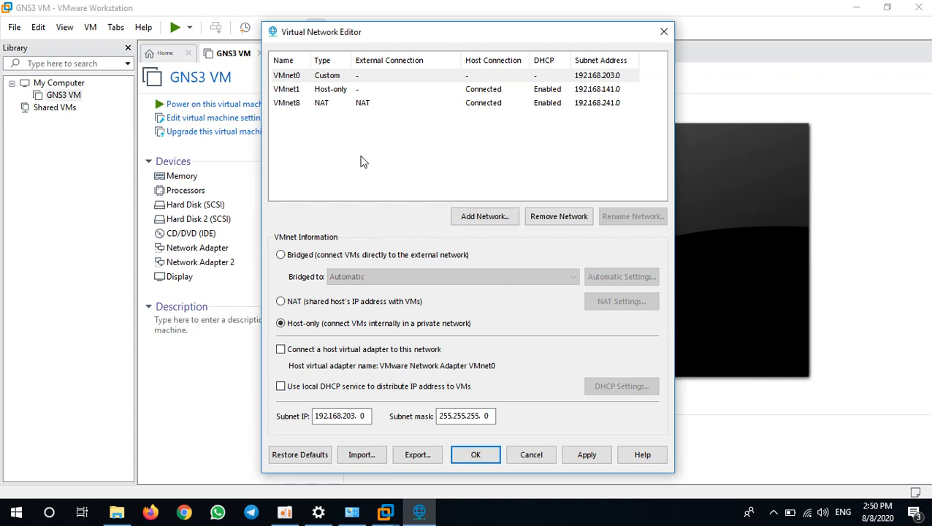
{"action": "mouse_move", "coordinate": [295, 106]}
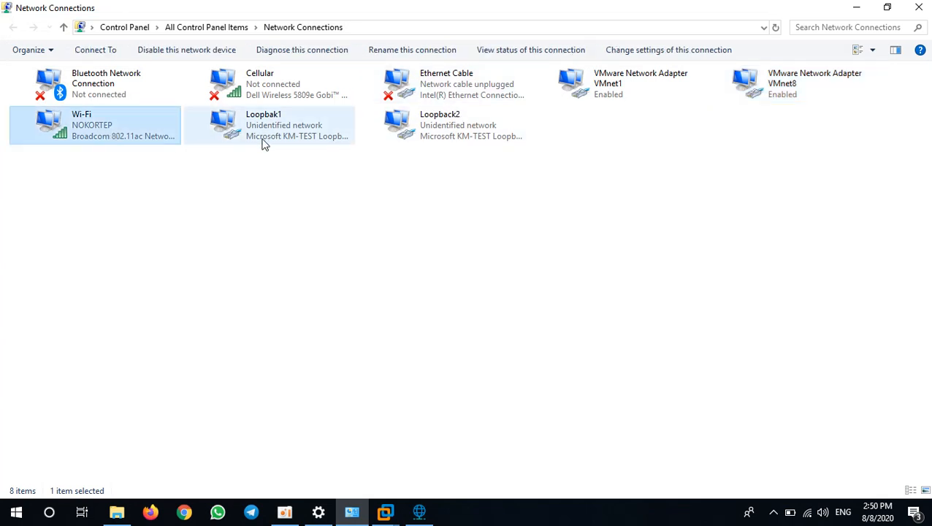
{"action": "left_click", "coordinate": [445, 83]}
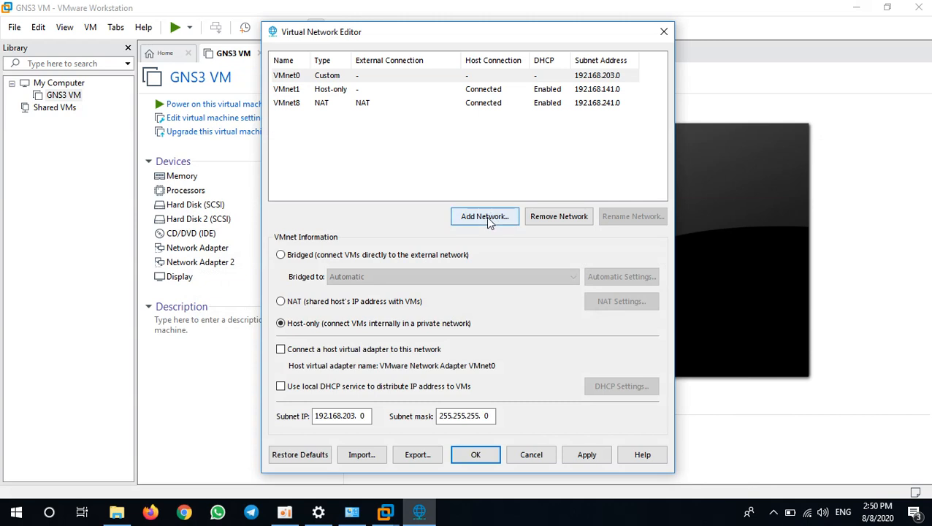
- Add VMnet2 as a bridged network on the Broadcom 802.11ac wireless adapter
{"action": "left_click", "coordinate": [485, 216]}
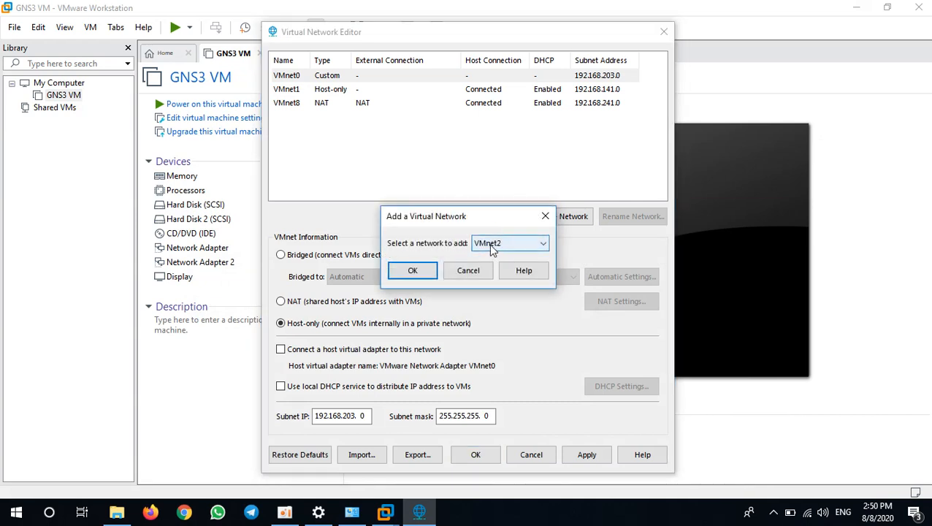
{"action": "left_click", "coordinate": [412, 270]}
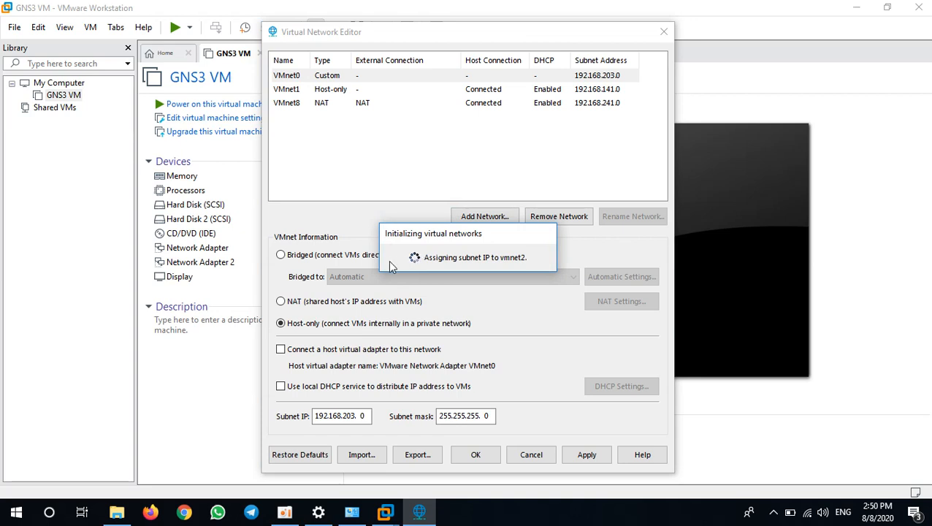
{"action": "left_click", "coordinate": [484, 216]}
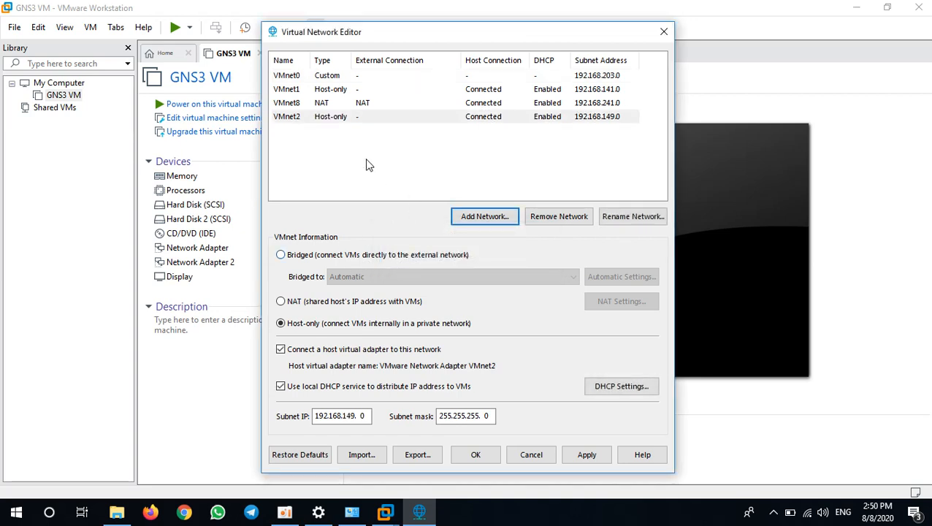
{"action": "left_click", "coordinate": [329, 117]}
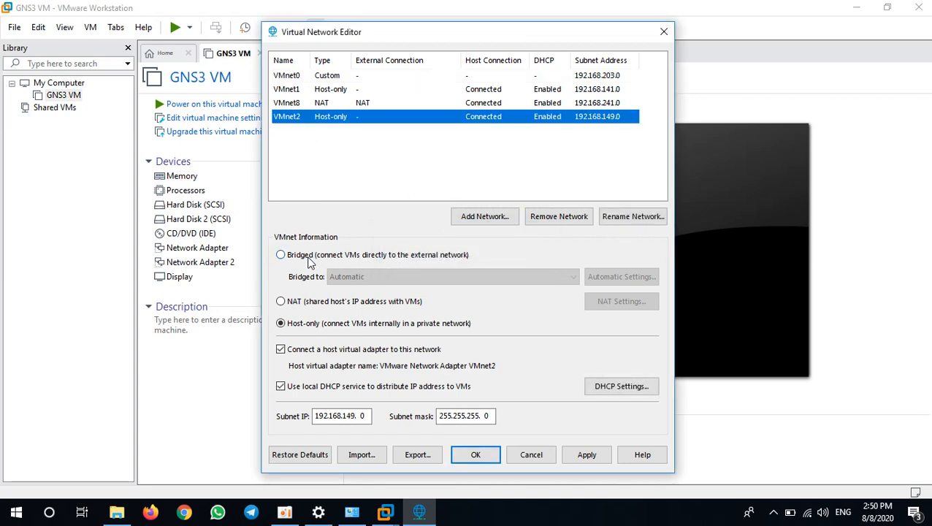
{"action": "left_click", "coordinate": [281, 254]}
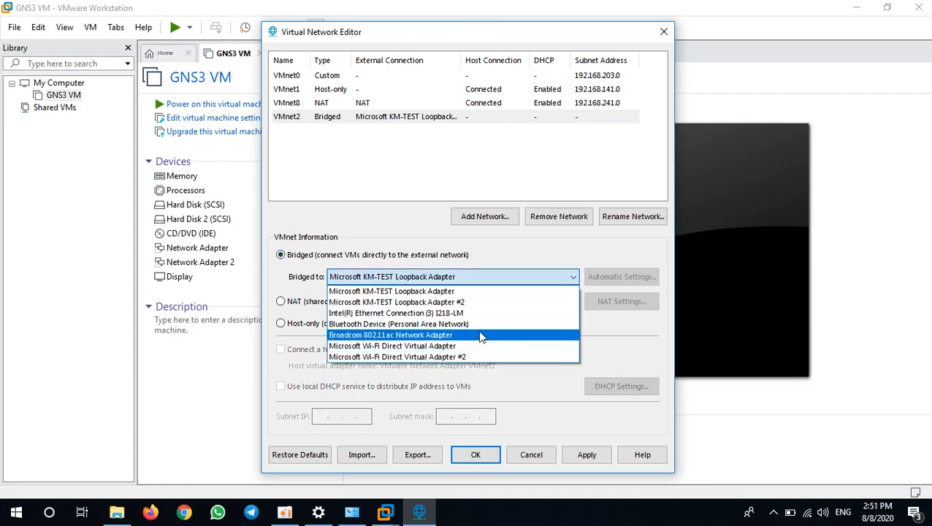
{"action": "mouse_move", "coordinate": [465, 324]}
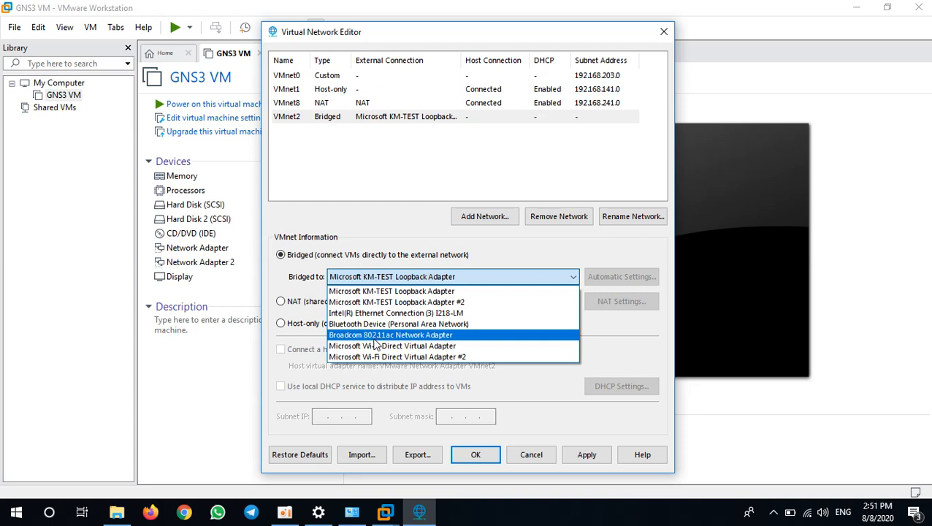
{"action": "mouse_move", "coordinate": [377, 345]}
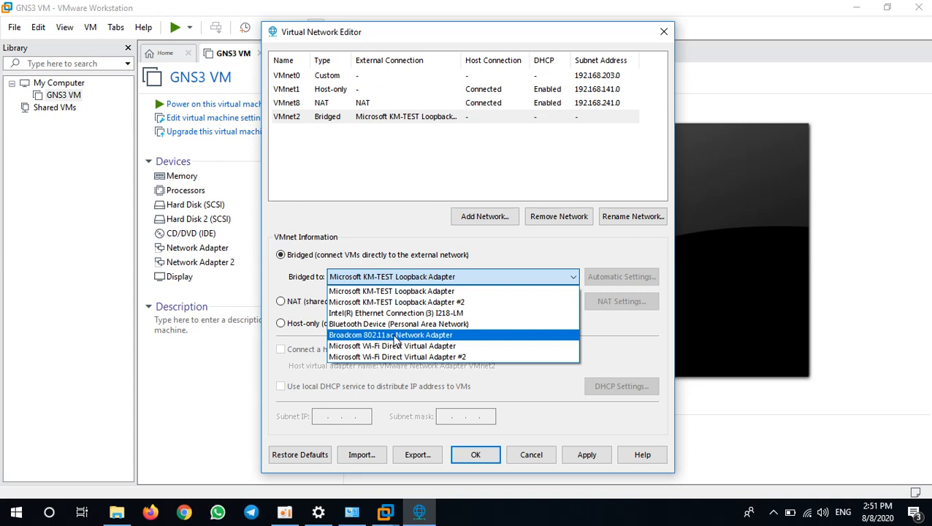
{"action": "left_click", "coordinate": [390, 334]}
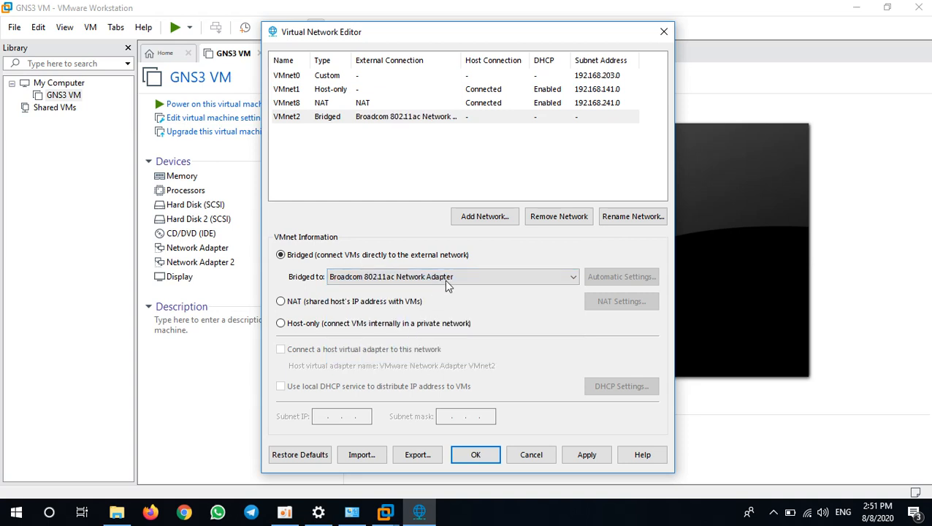
- Add VMnet3 as a bridged network and bring up its host adapter list
{"action": "left_click", "coordinate": [485, 216]}
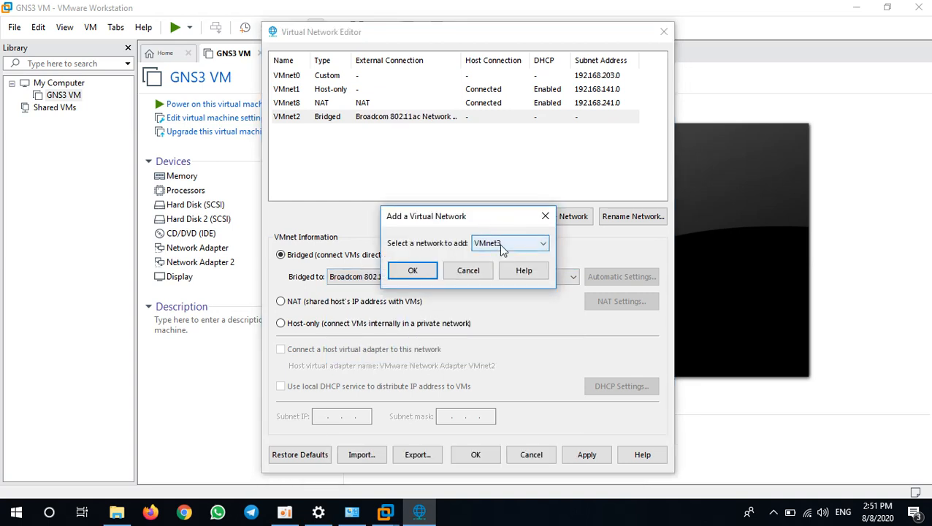
{"action": "left_click", "coordinate": [412, 270]}
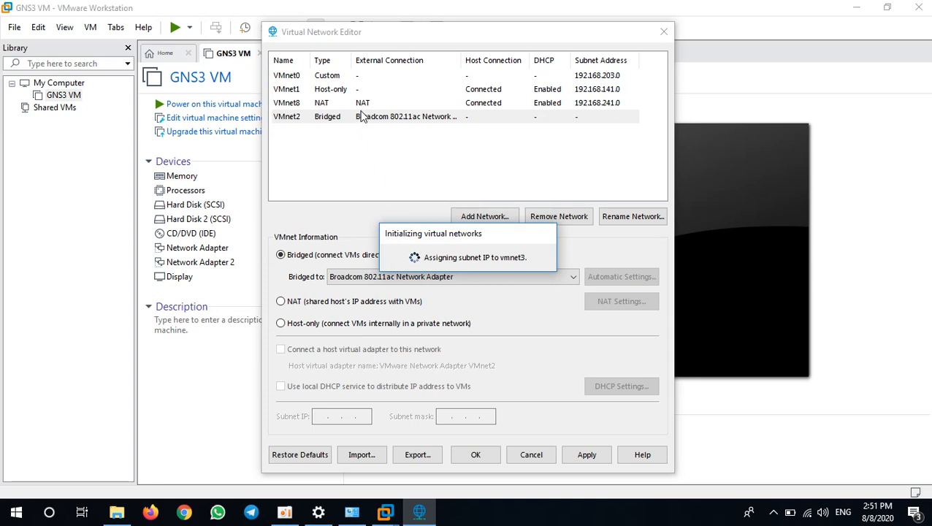
{"action": "left_click", "coordinate": [483, 216]}
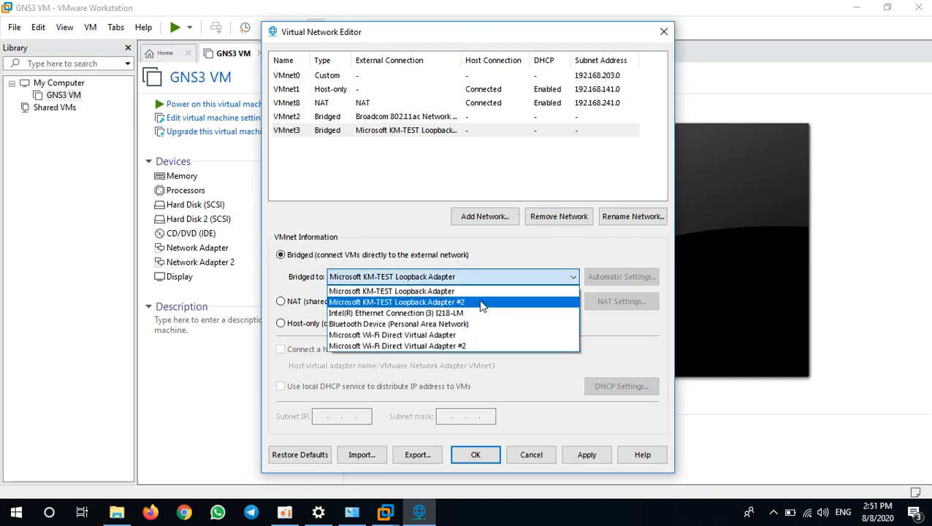
{"action": "mouse_move", "coordinate": [394, 312]}
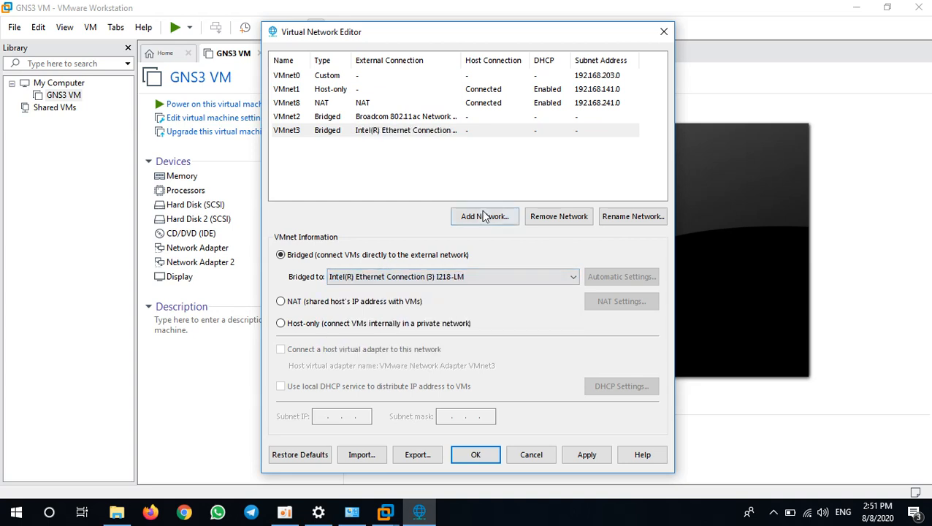
- Add VMnet4 bridged to the Microsoft KM-TEST Loopback Adapter
{"action": "left_click", "coordinate": [485, 216]}
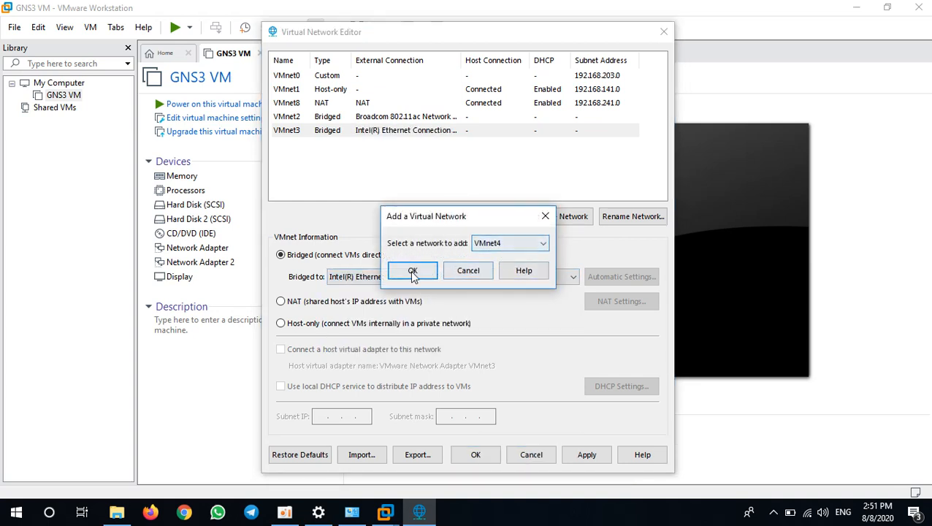
{"action": "left_click", "coordinate": [412, 270]}
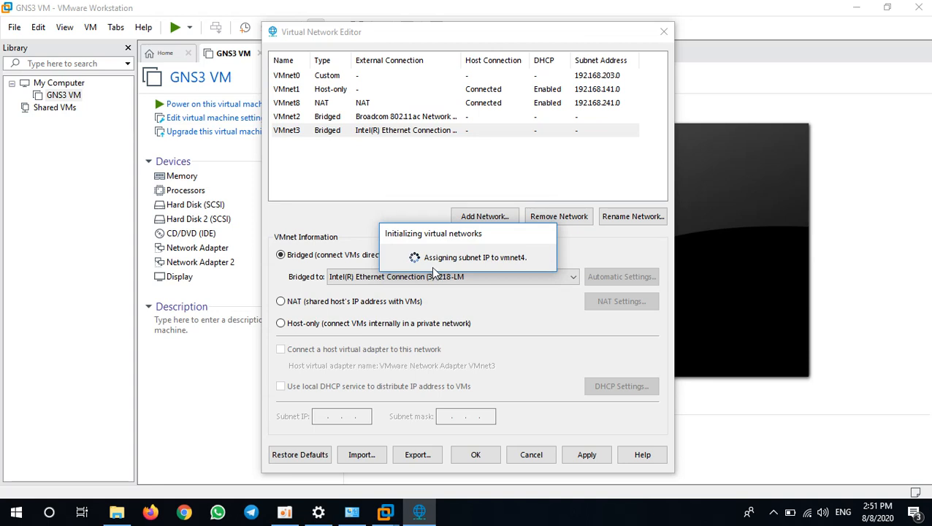
{"action": "mouse_move", "coordinate": [412, 292]}
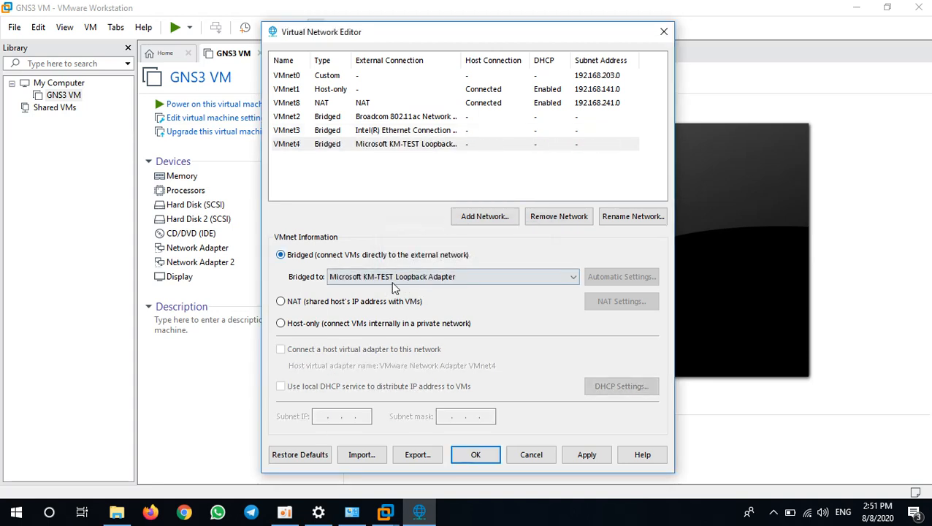
{"action": "left_click", "coordinate": [452, 276]}
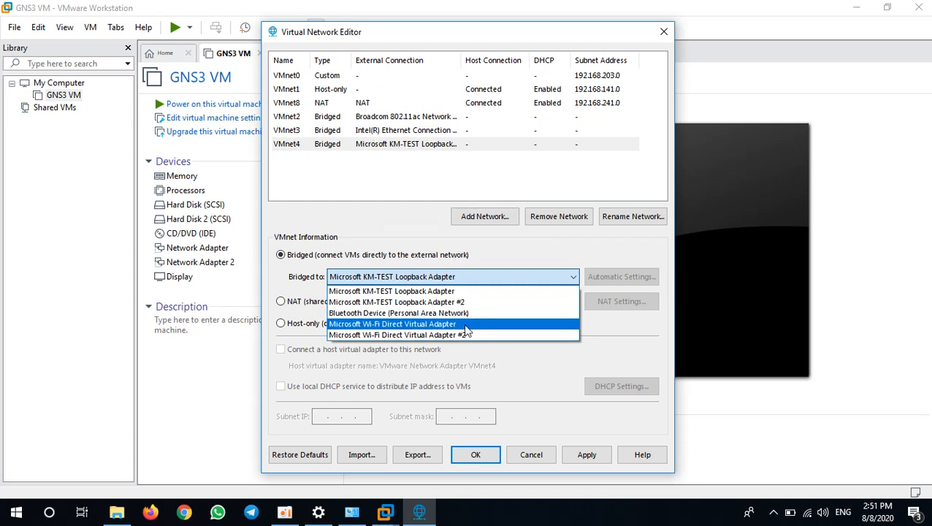
{"action": "mouse_move", "coordinate": [453, 301]}
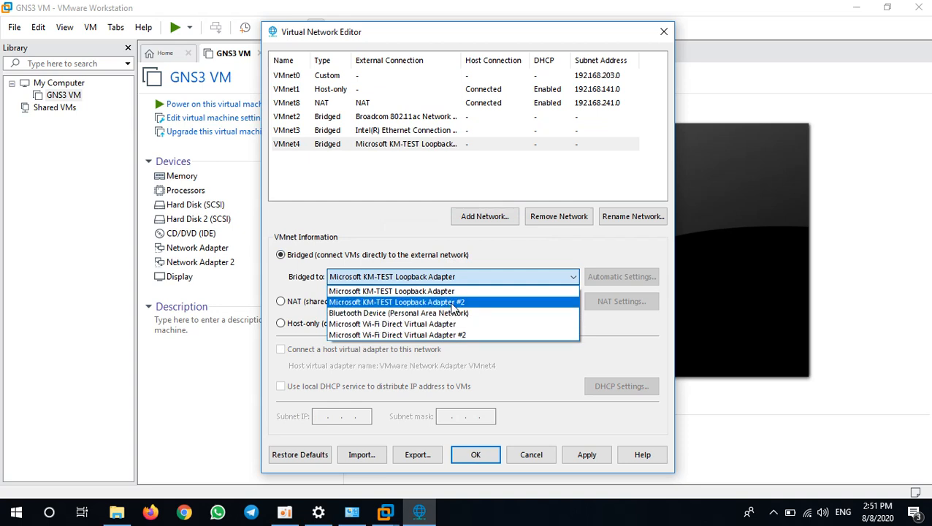
{"action": "left_click", "coordinate": [392, 290]}
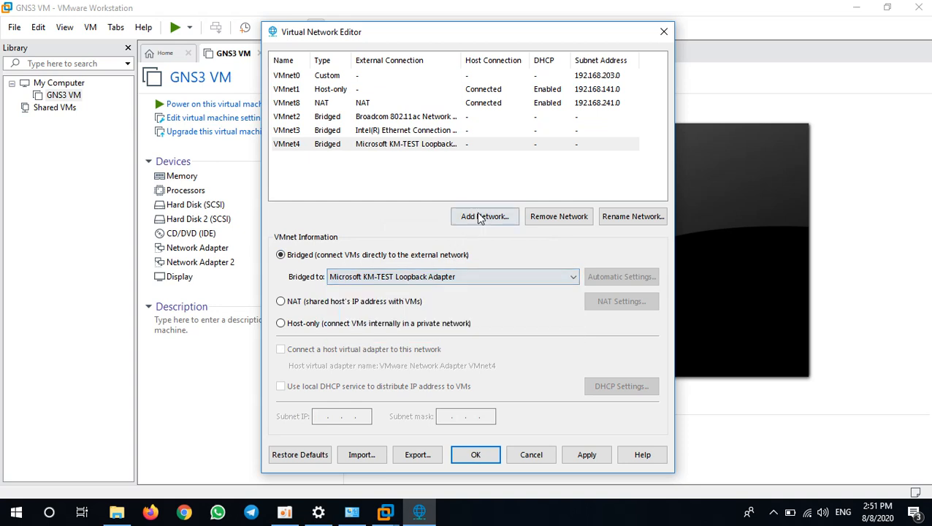
- Add VMnet5 bridged to Microsoft KM-TEST Loopback Adapter #2
{"action": "left_click", "coordinate": [485, 216]}
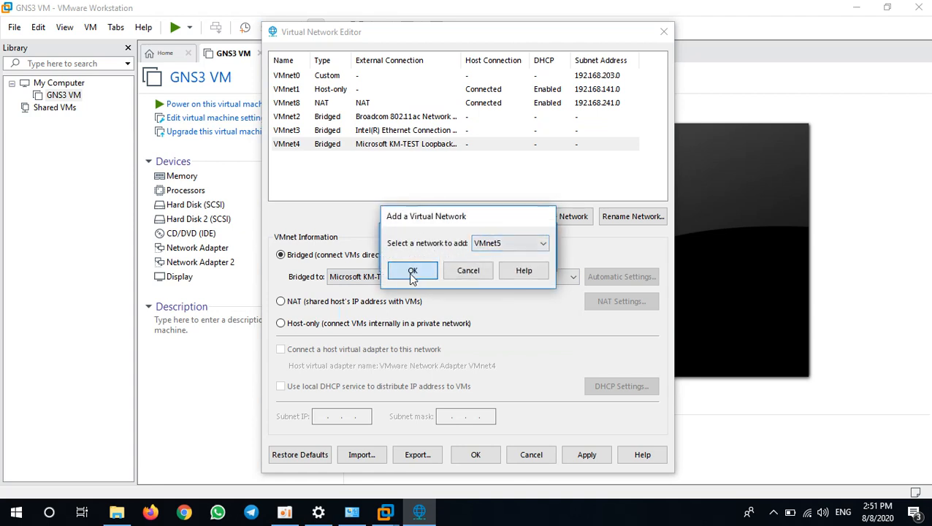
{"action": "left_click", "coordinate": [412, 270]}
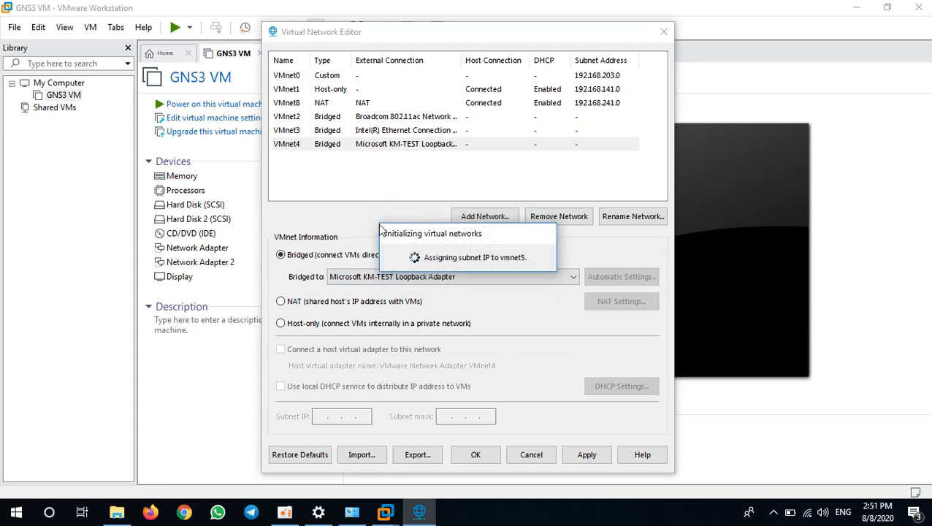
{"action": "left_click", "coordinate": [485, 216]}
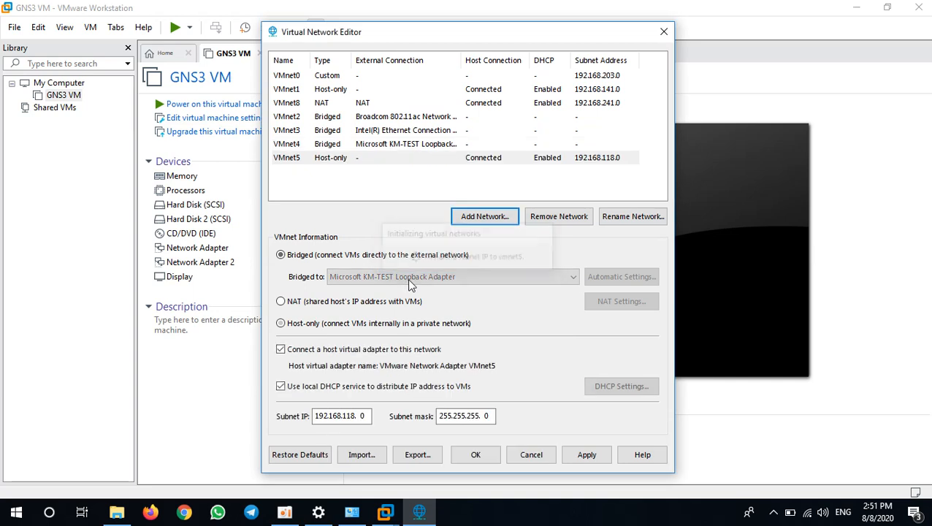
{"action": "left_click", "coordinate": [453, 276]}
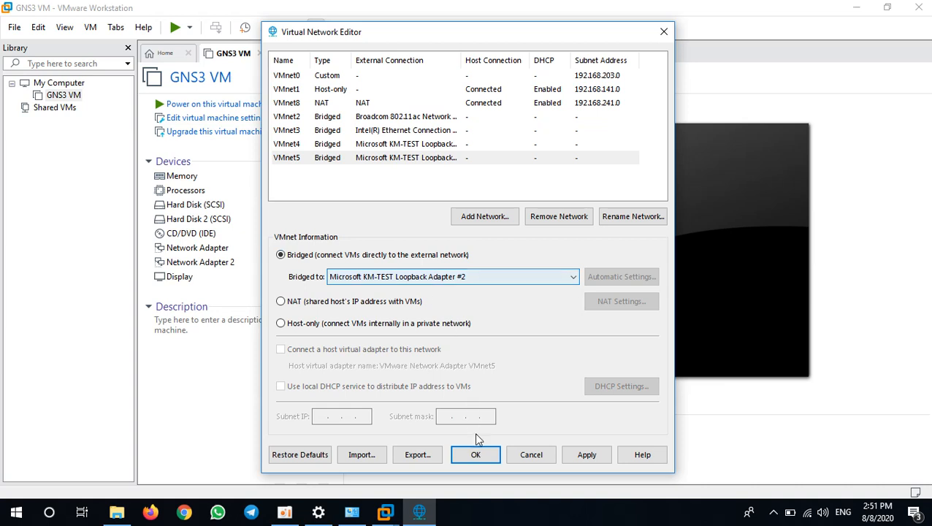
{"action": "left_click", "coordinate": [588, 455]}
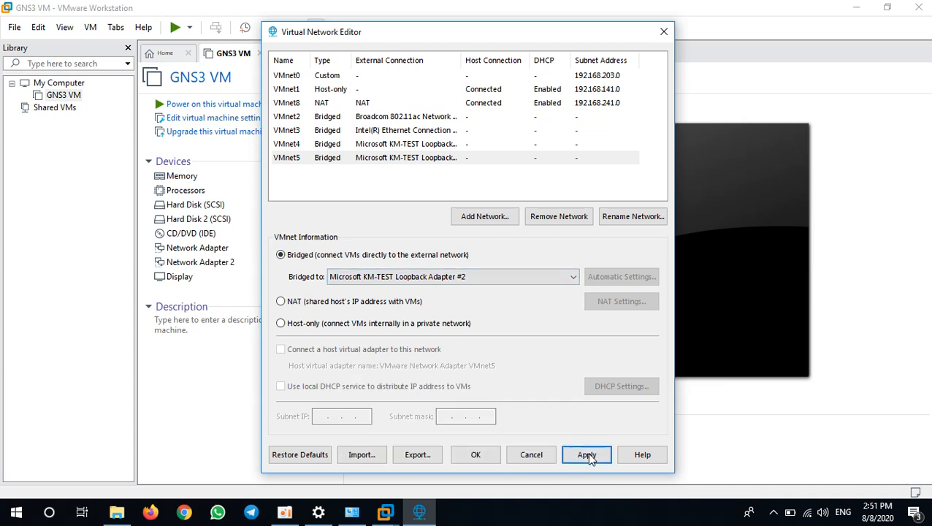
- Apply the configuration and verify the VMnet2 and VMnet5 bridge adapters
{"action": "left_click", "coordinate": [587, 454]}
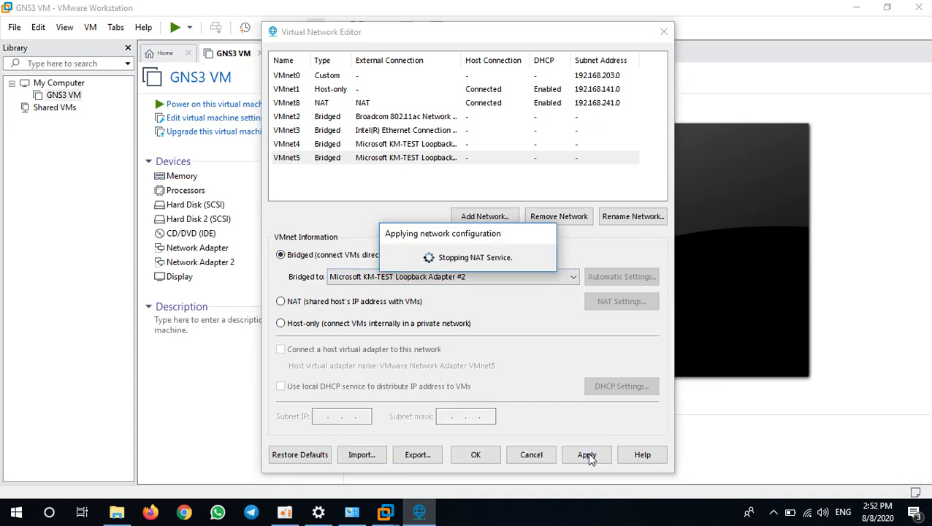
{"action": "left_click", "coordinate": [587, 455]}
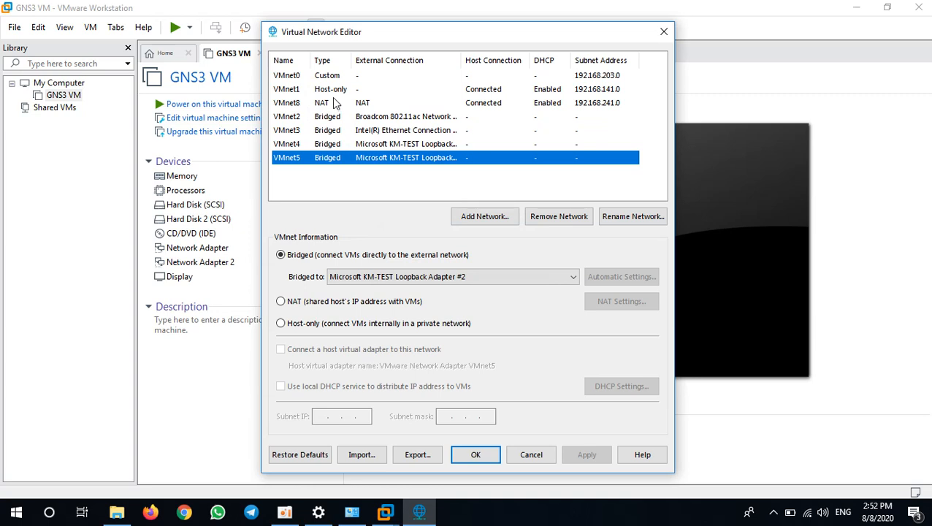
{"action": "mouse_move", "coordinate": [351, 60]}
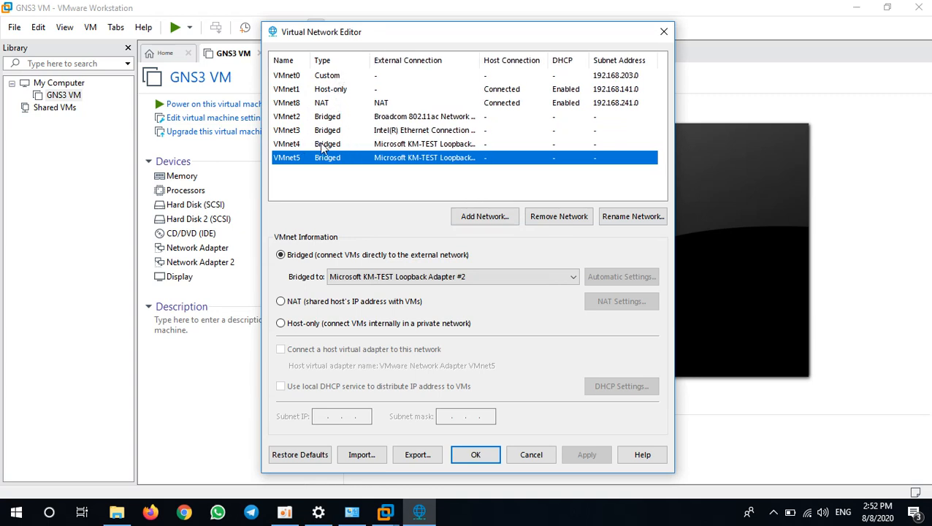
{"action": "left_click", "coordinate": [286, 117]}
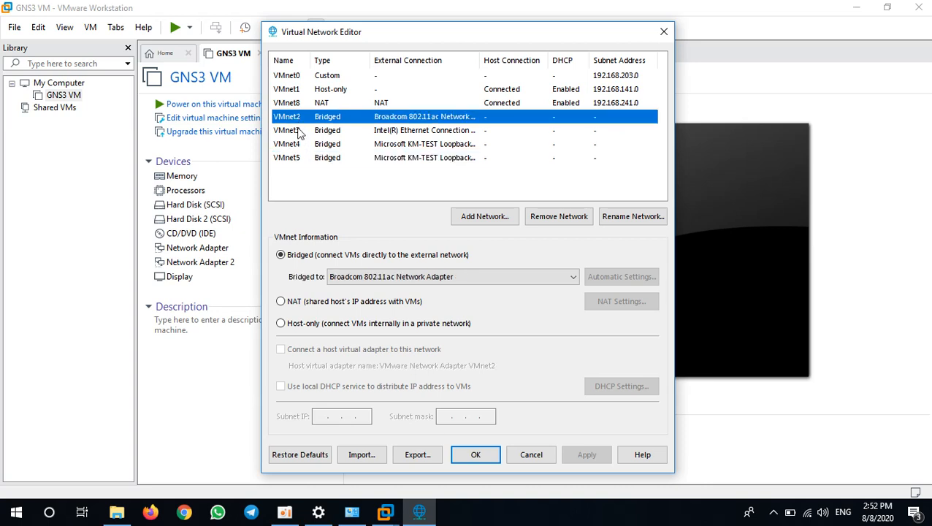
{"action": "left_click", "coordinate": [286, 158]}
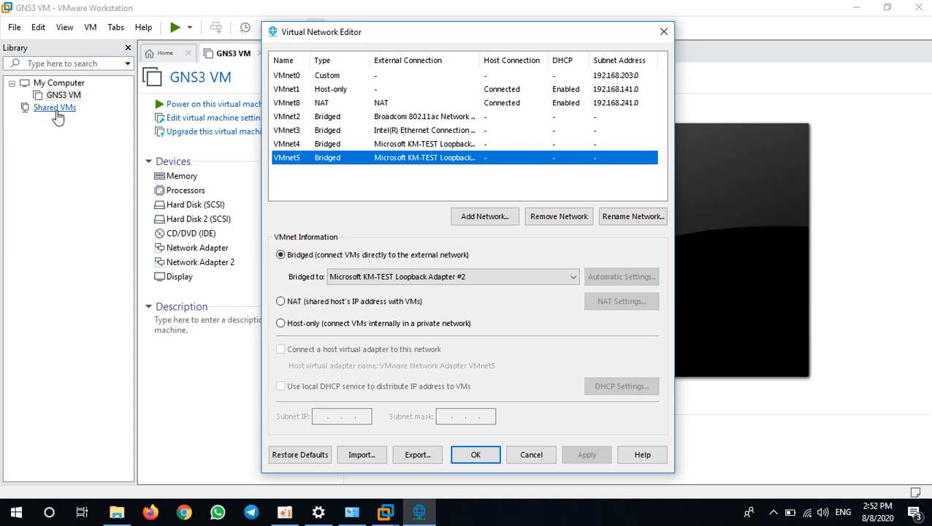
{"action": "mouse_move", "coordinate": [102, 145]}
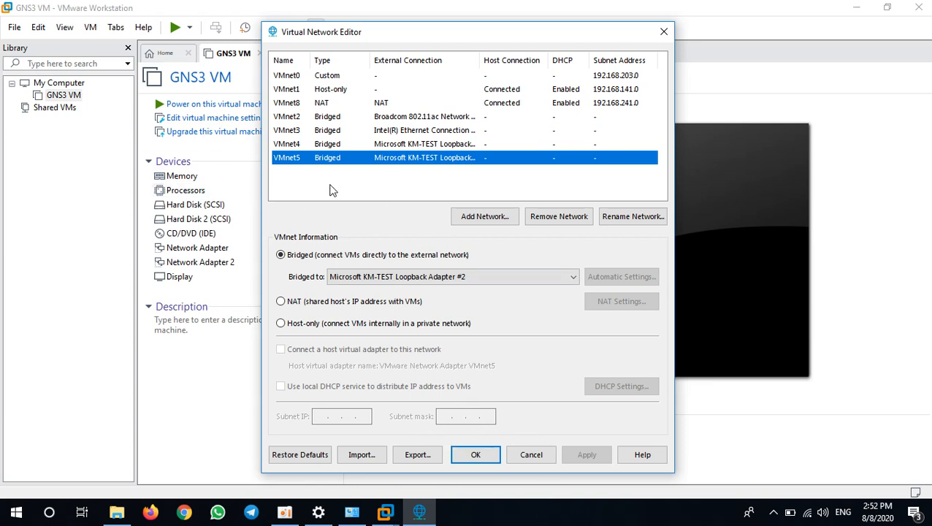
{"action": "mouse_move", "coordinate": [523, 333]}
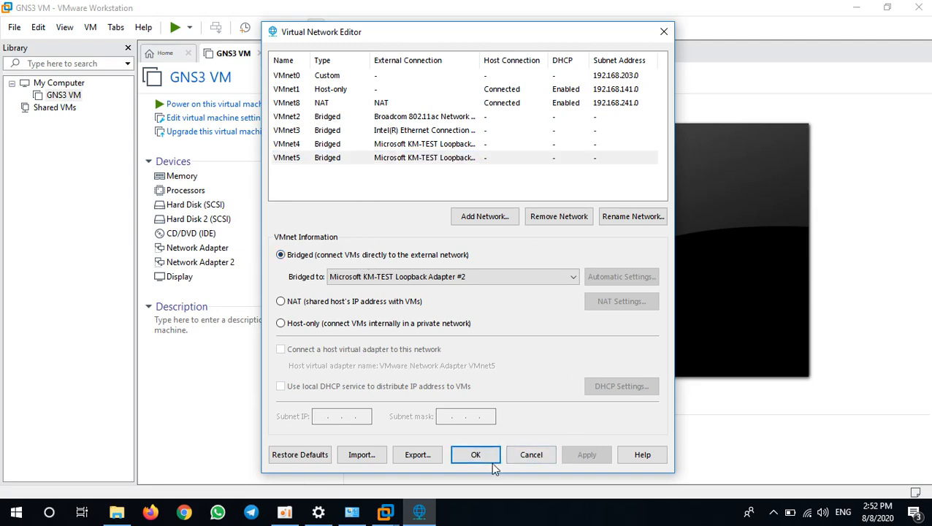
- Confirm with OK to close the Virtual Network Editor, returning to the GNS3 VM tab
{"action": "left_click", "coordinate": [474, 454]}
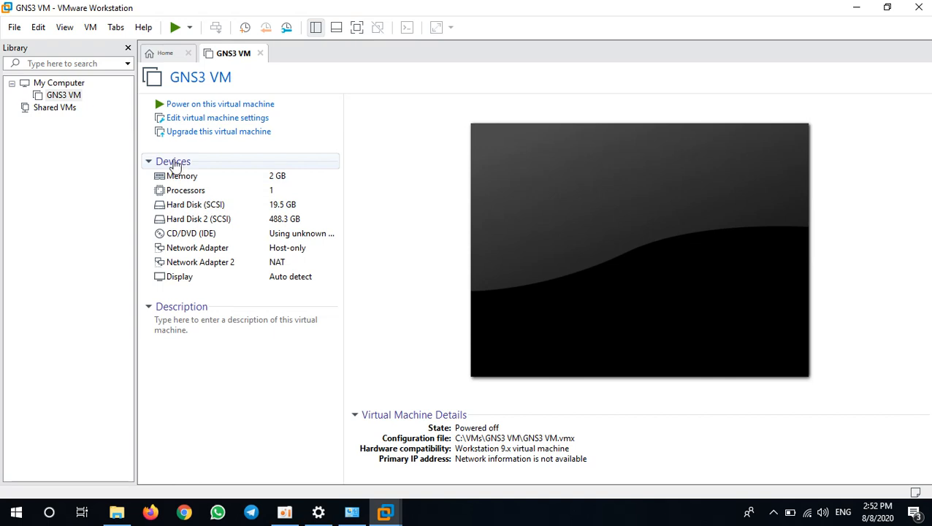
{"action": "mouse_move", "coordinate": [160, 146]}
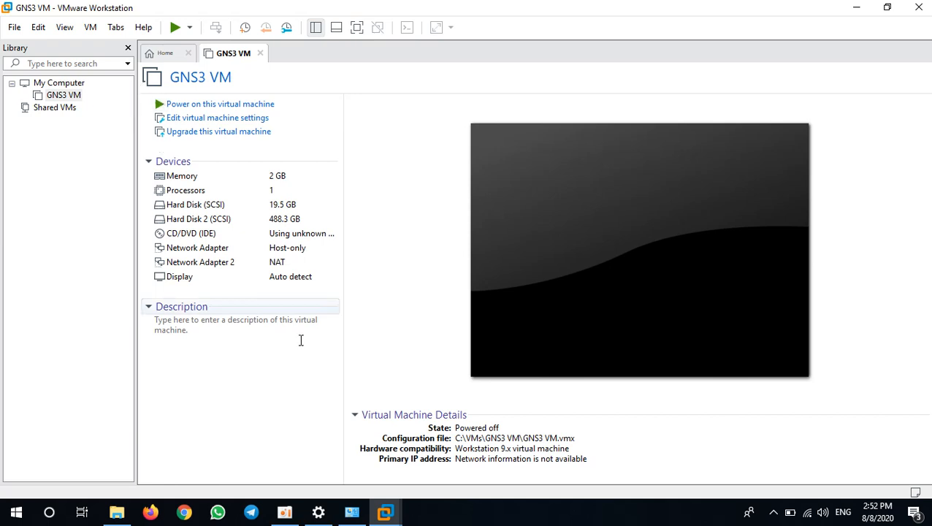
{"action": "mouse_move", "coordinate": [167, 53]}
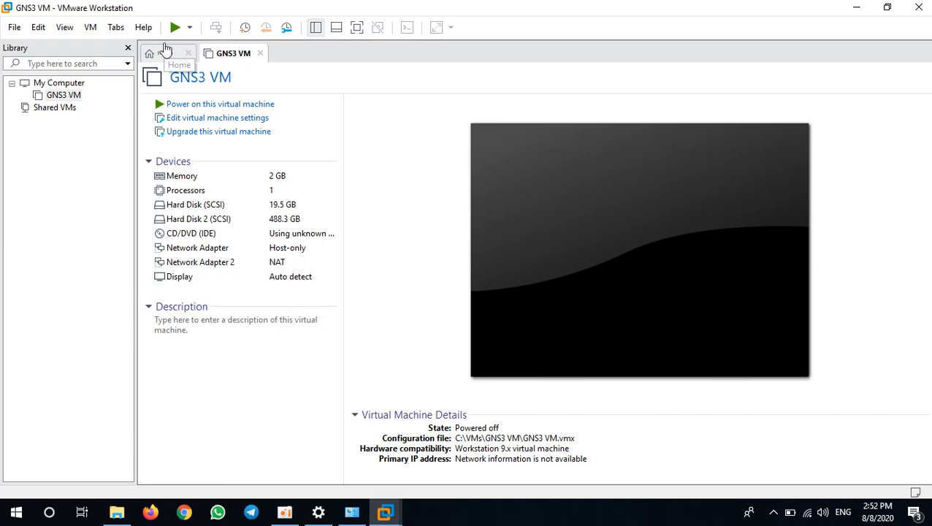
{"action": "mouse_move", "coordinate": [336, 151]}
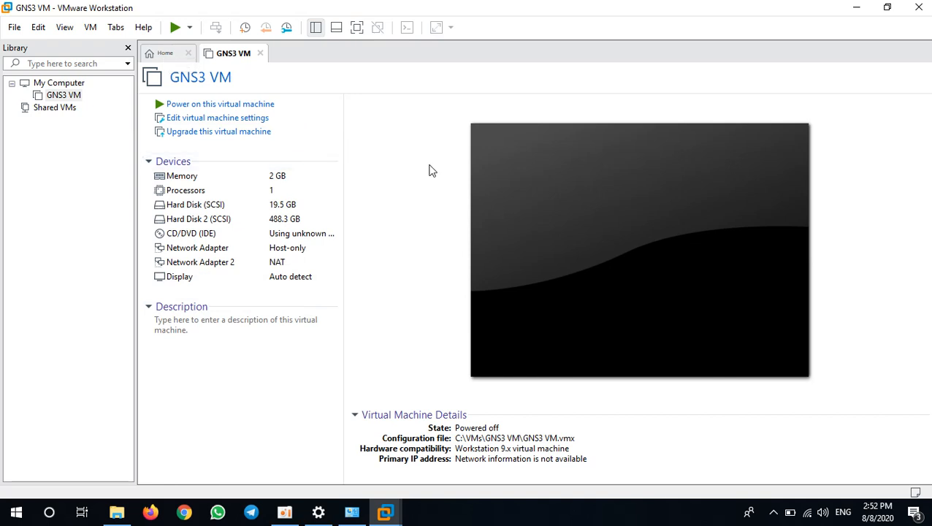
{"action": "mouse_move", "coordinate": [441, 190]}
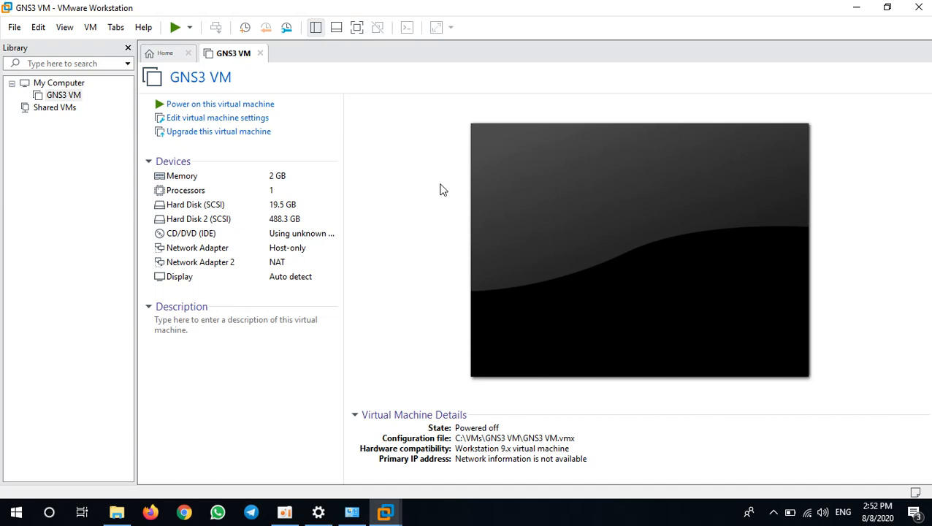